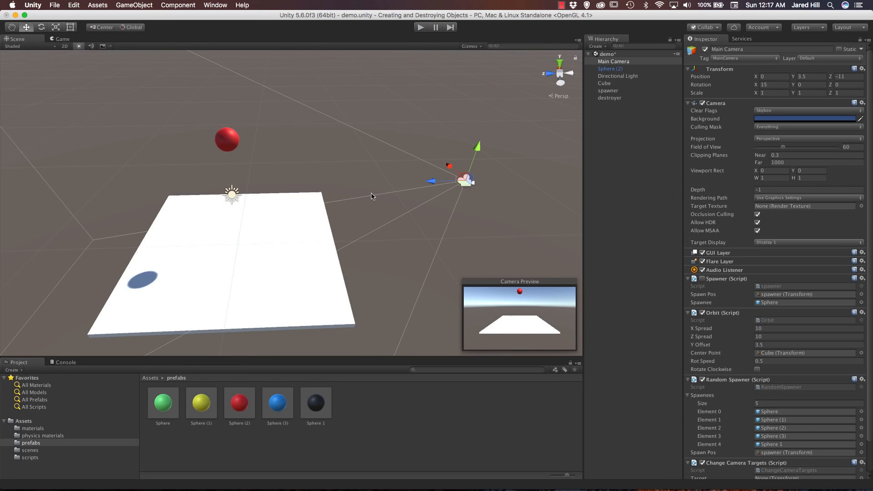
mouse_move(339, 191)
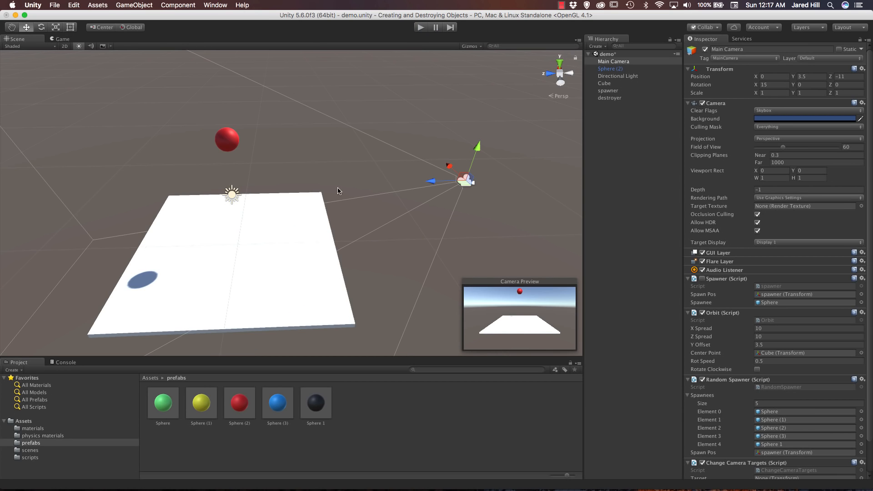
mouse_move(326, 187)
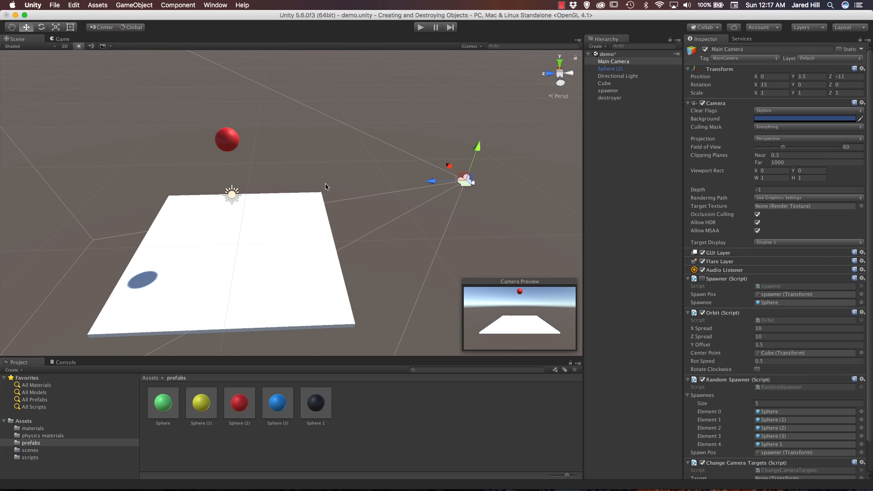
mouse_move(345, 234)
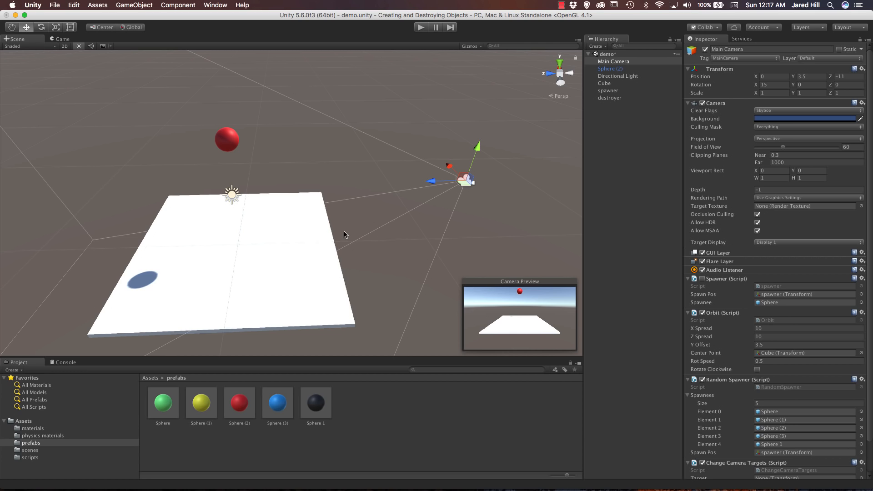
mouse_move(619, 80)
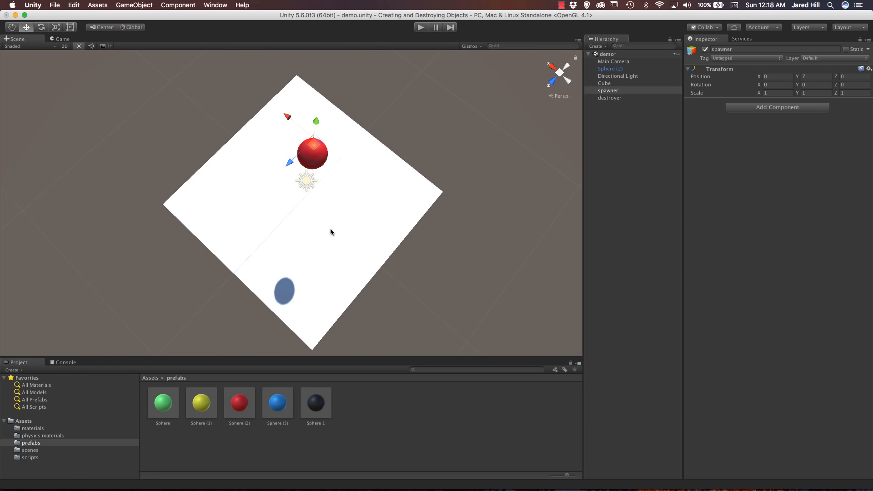
Step: Duplicate the spawner and place copy spawner (1) at Position X -3.5
left_click_drag(332, 232, 349, 194)
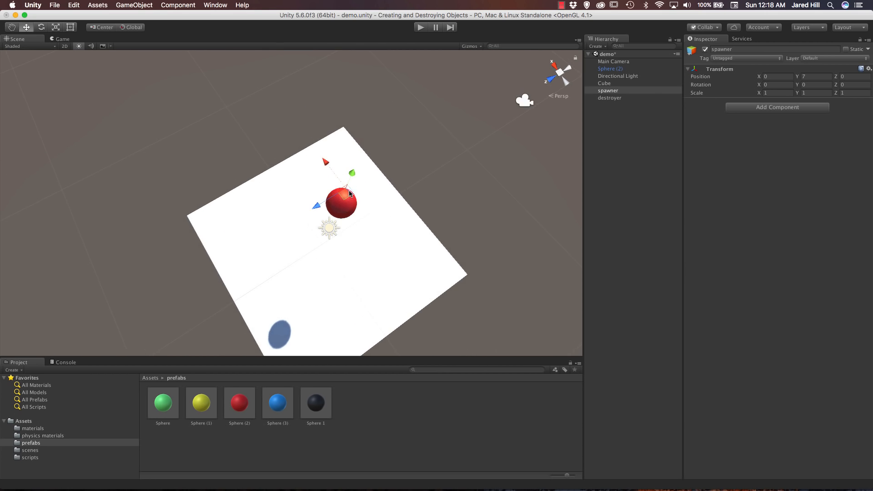
left_click_drag(351, 195, 328, 236)
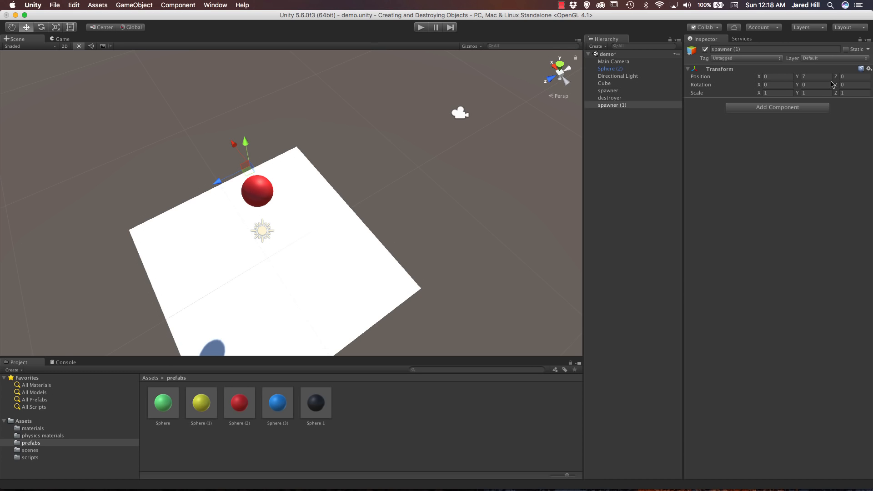
left_click(776, 77)
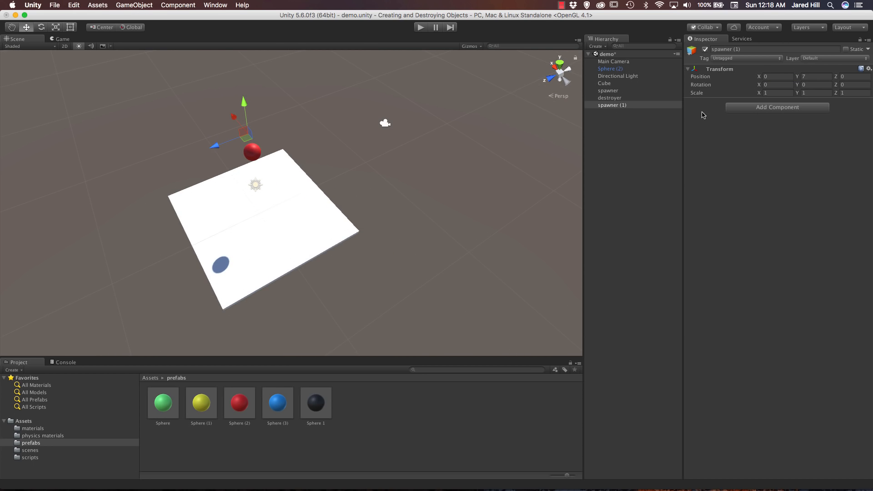
left_click(775, 76)
type("-8")
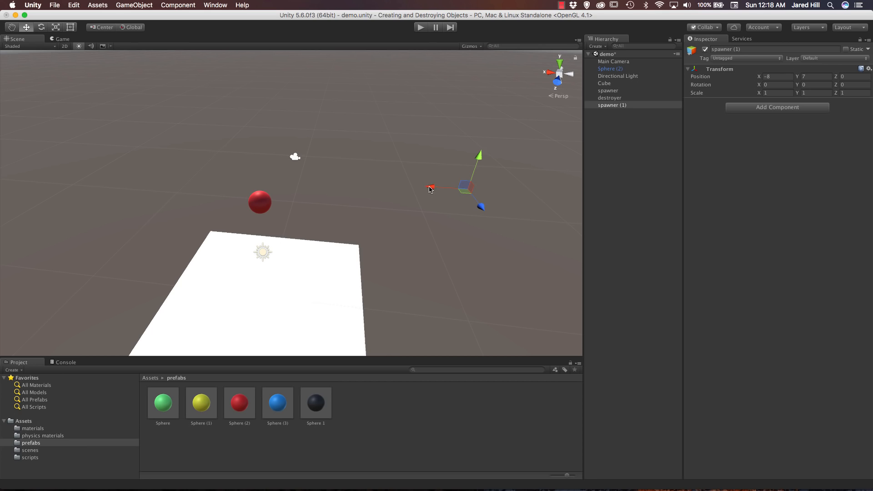
left_click_drag(430, 188, 325, 179)
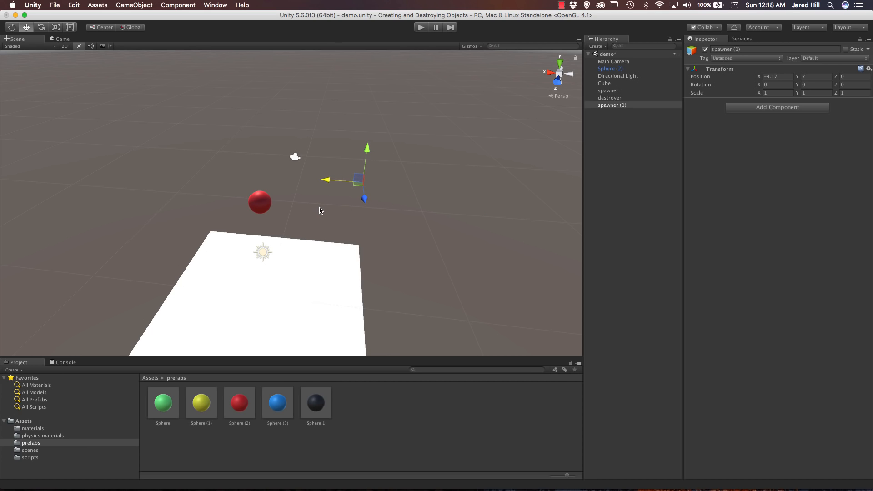
left_click(776, 76)
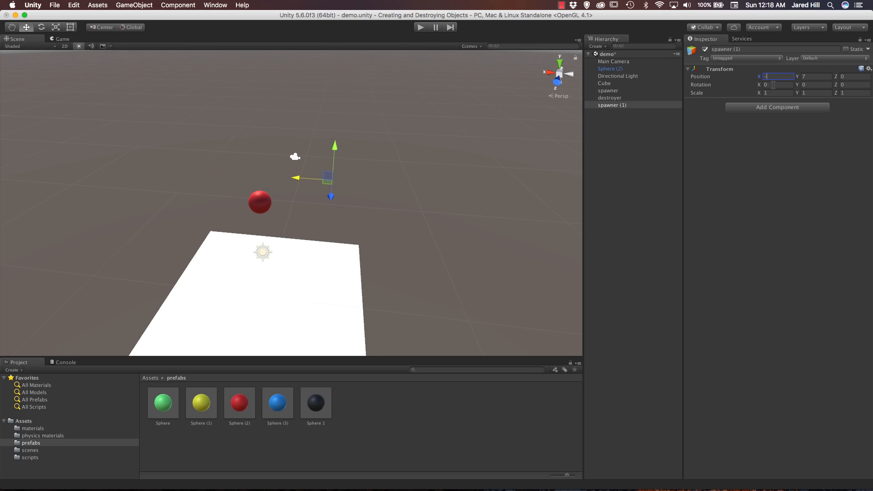
type("-3.5")
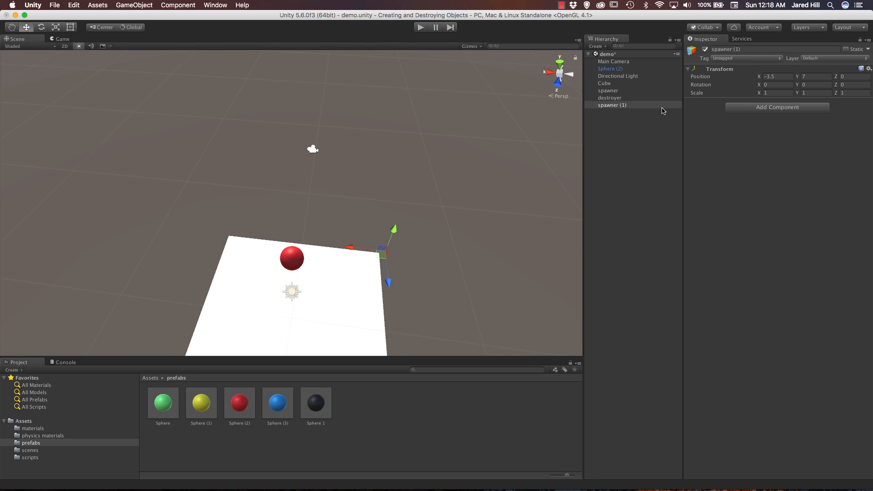
Step: Duplicate the remaining copies and set spawner (4)'s Position Z to -3.5
left_click(613, 112)
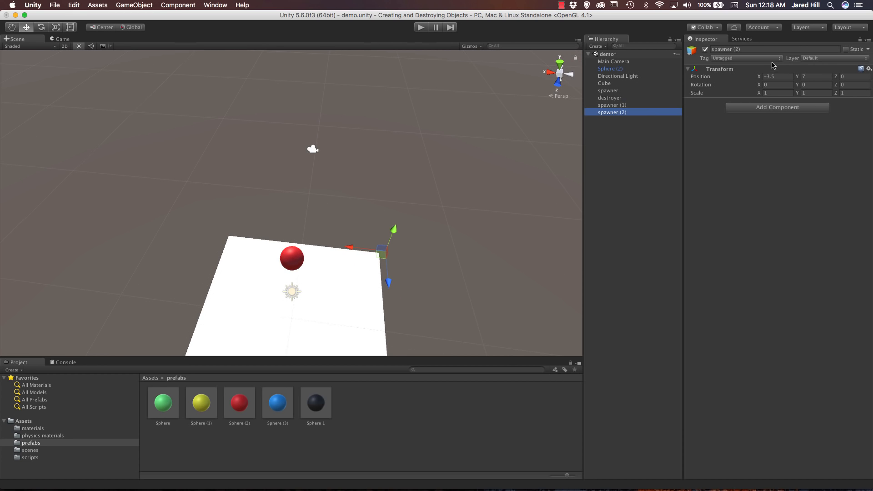
left_click(775, 76)
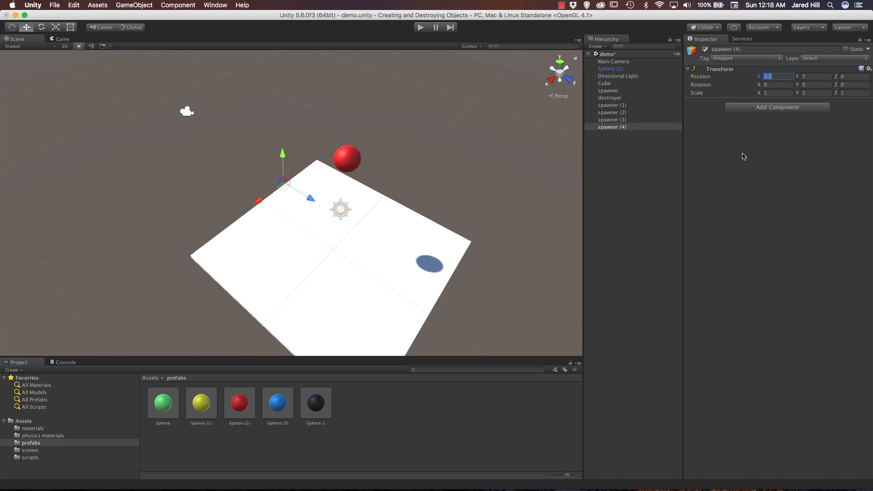
mouse_move(579, 129)
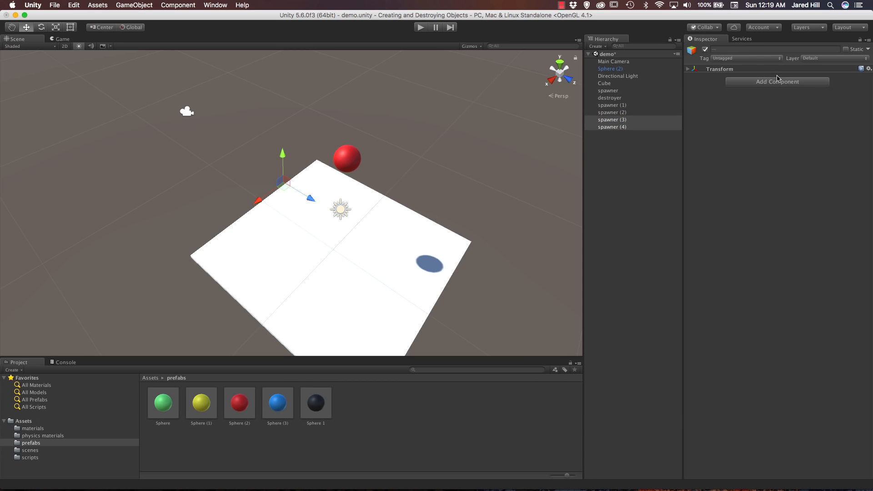
left_click(688, 69)
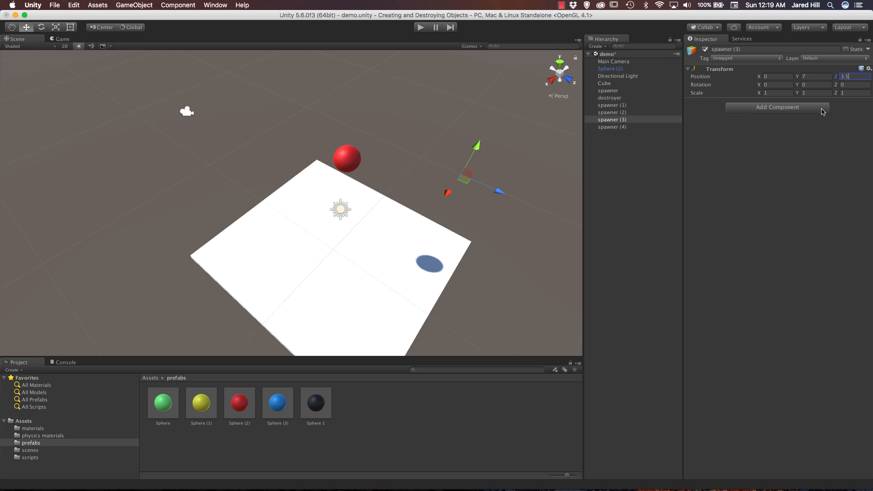
left_click(612, 127)
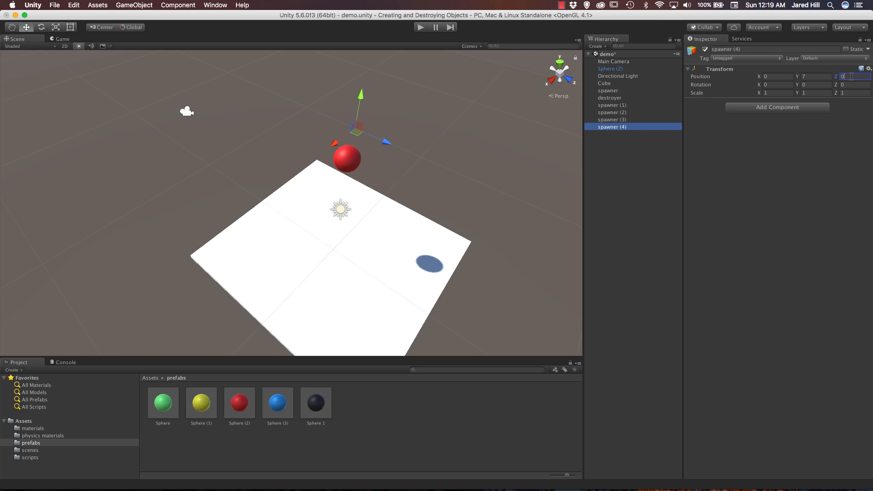
type("-3.5")
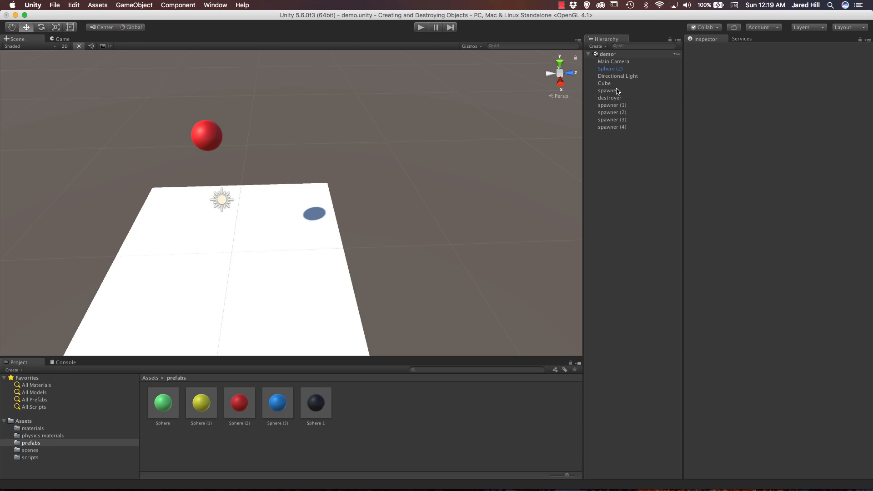
Step: Add a spawnPoints tag to the project's tag list from the spawner and save it
left_click(608, 97)
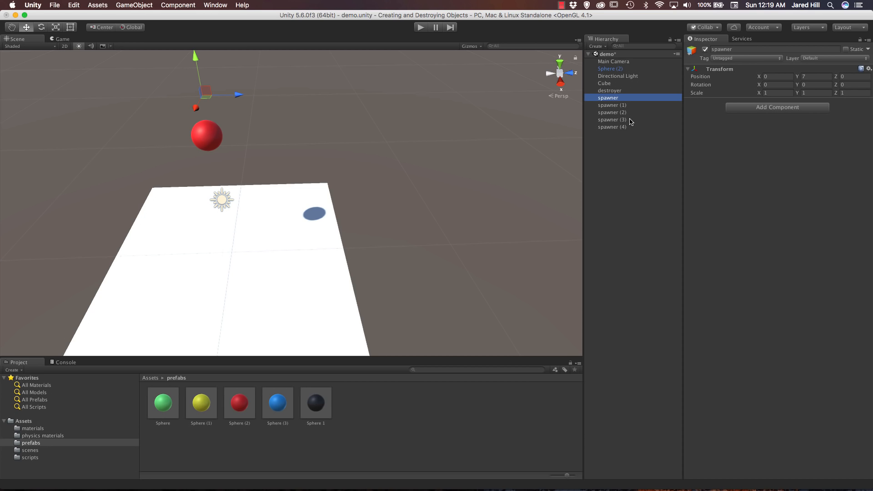
mouse_move(723, 64)
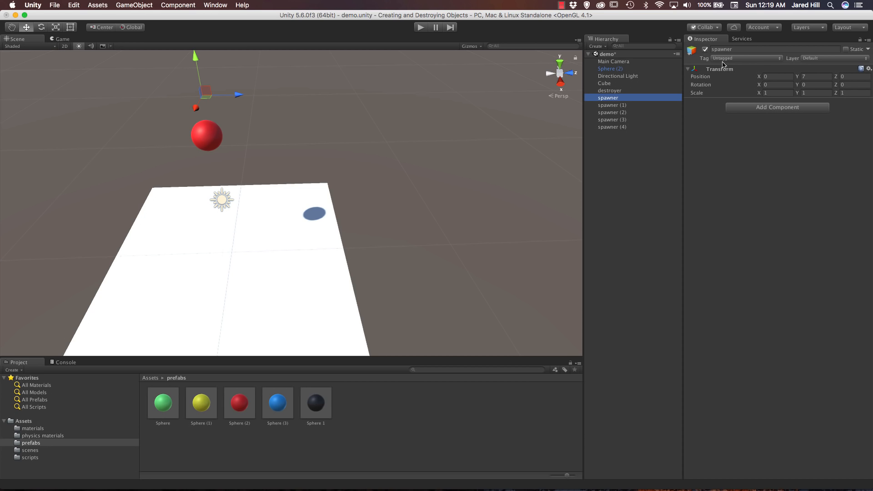
mouse_move(726, 166)
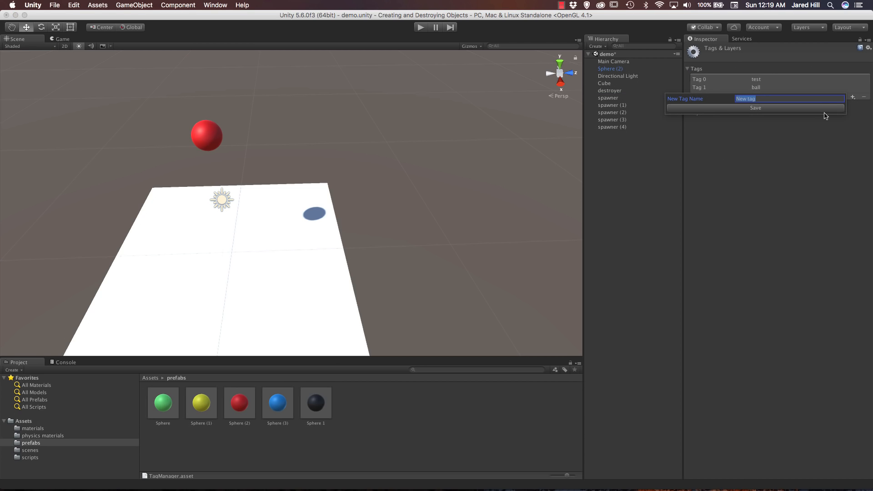
type("spawnP")
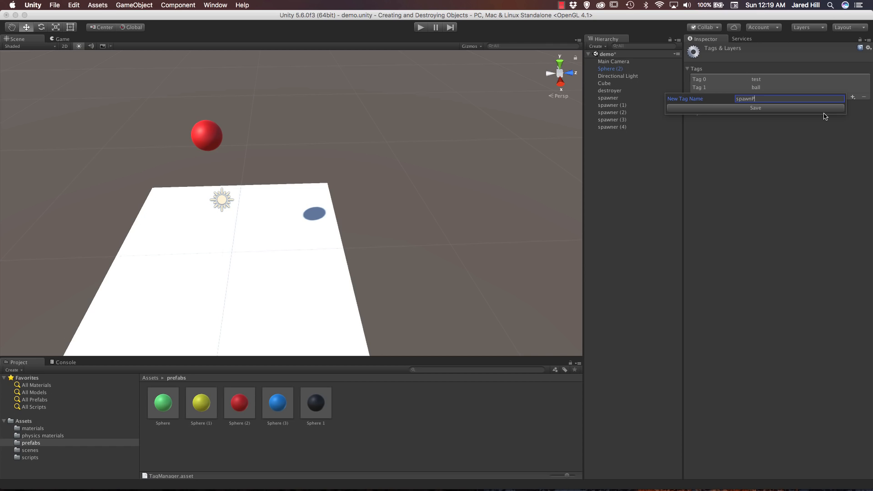
left_click(755, 108)
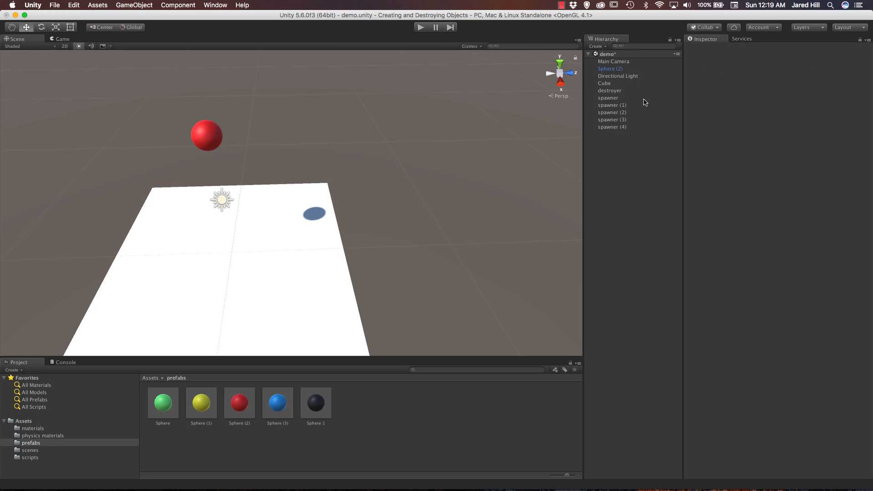
mouse_move(428, 381)
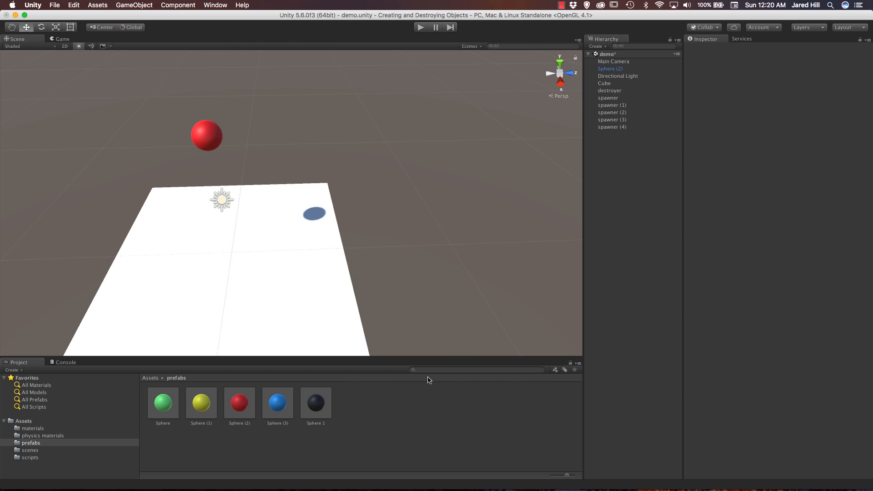
Step: Create a C# script named SuperRandomSpawner in the scripts folder
left_click(30, 457)
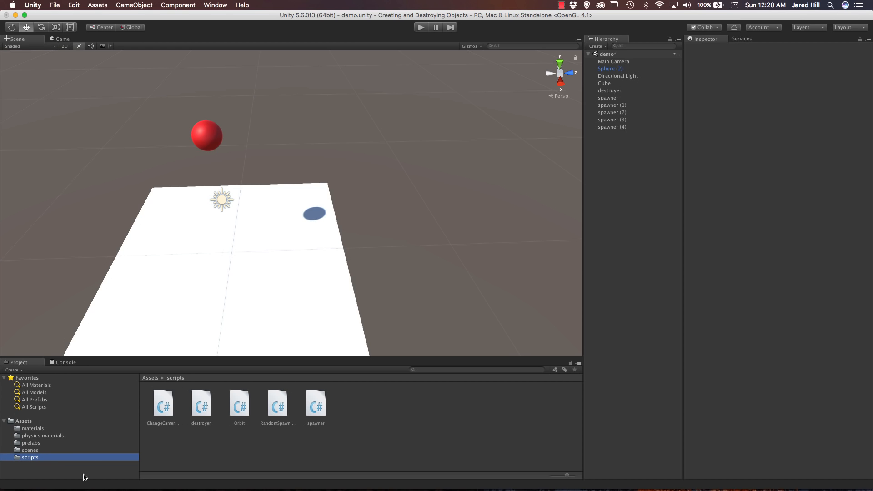
right_click(351, 421)
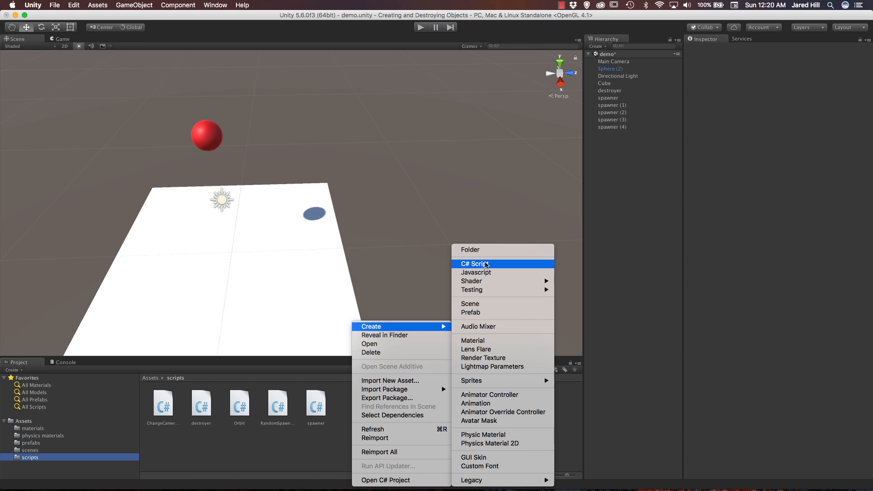
left_click(474, 263)
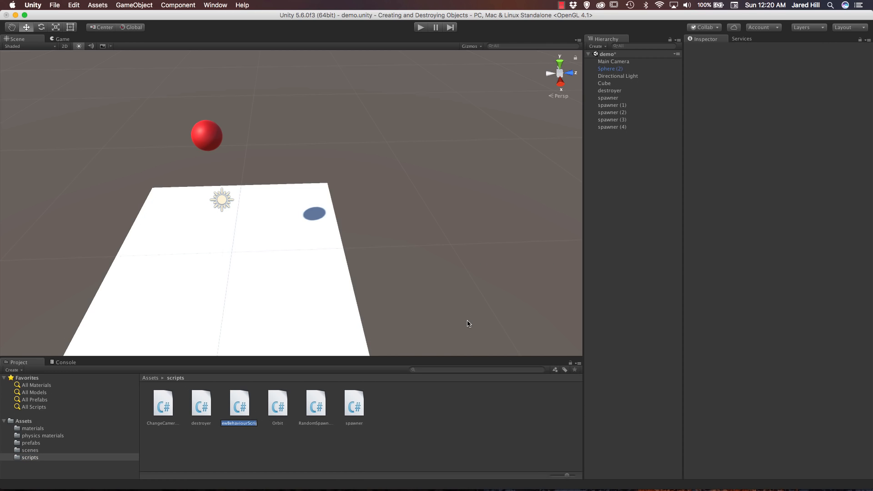
type("SuperRandomSpawner")
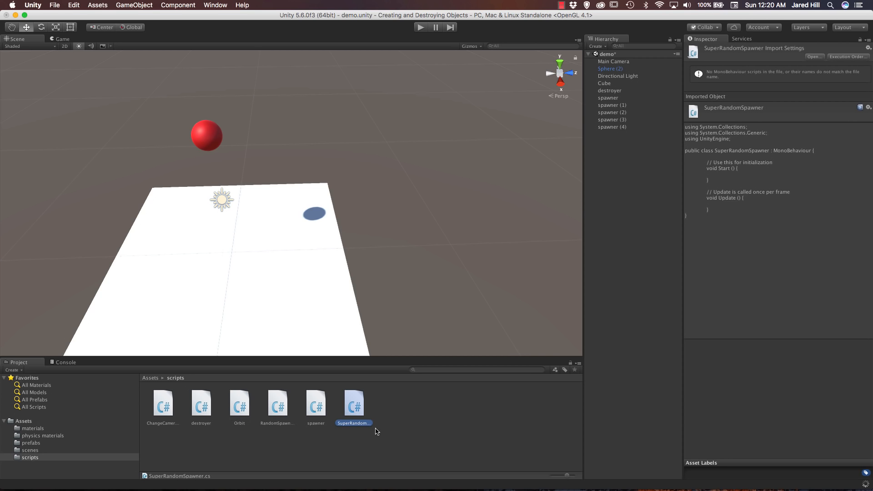
mouse_move(357, 408)
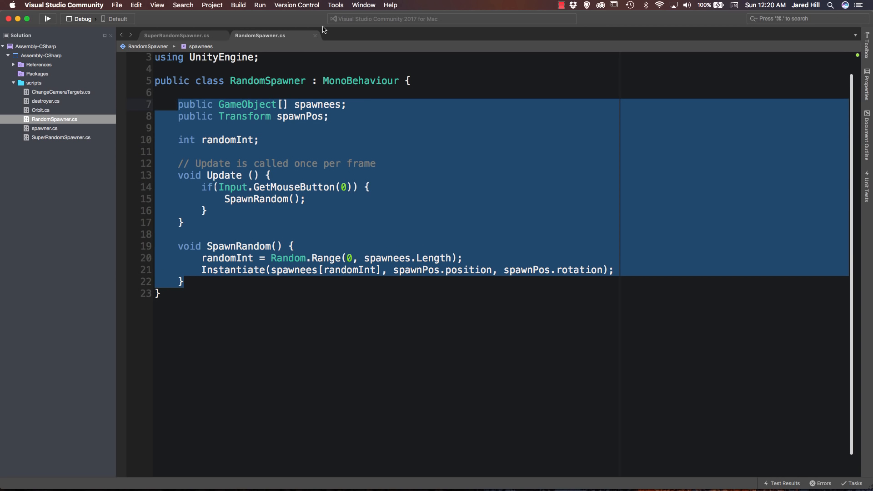
Step: Change the spawnPos field into a GameObject[] spawnPoints array
left_click(177, 35)
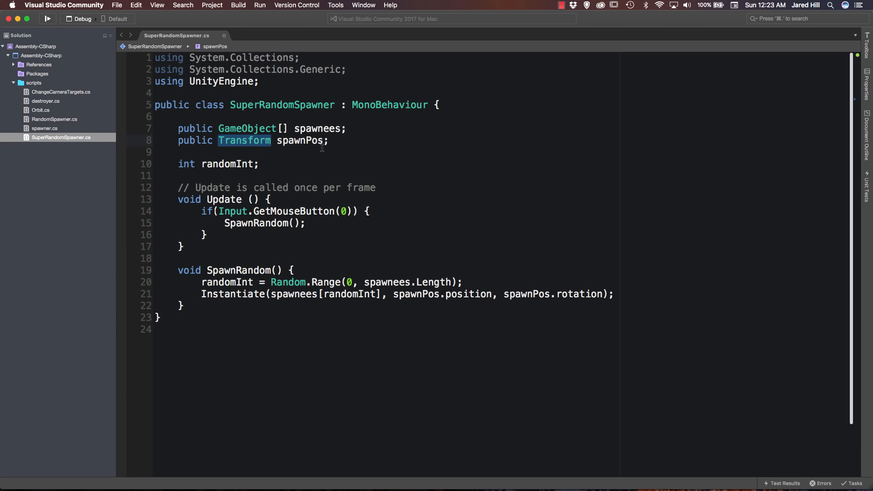
type("GameObject[] s;")
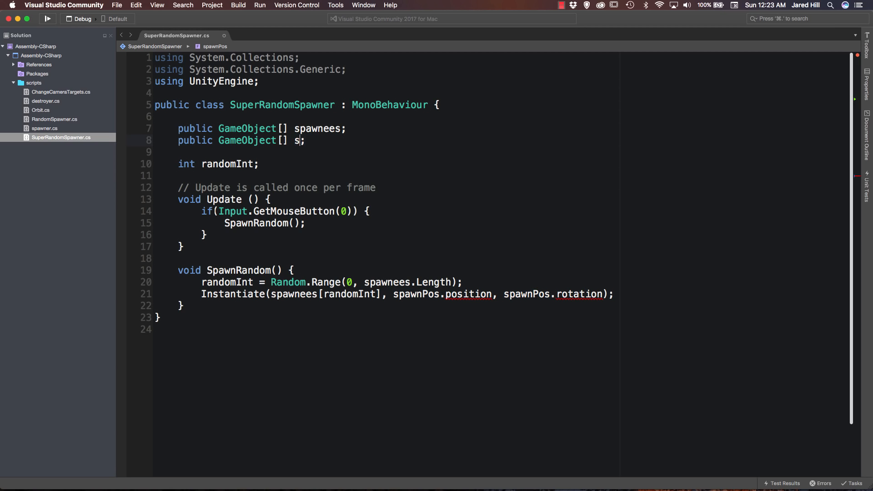
type("pawnPoints")
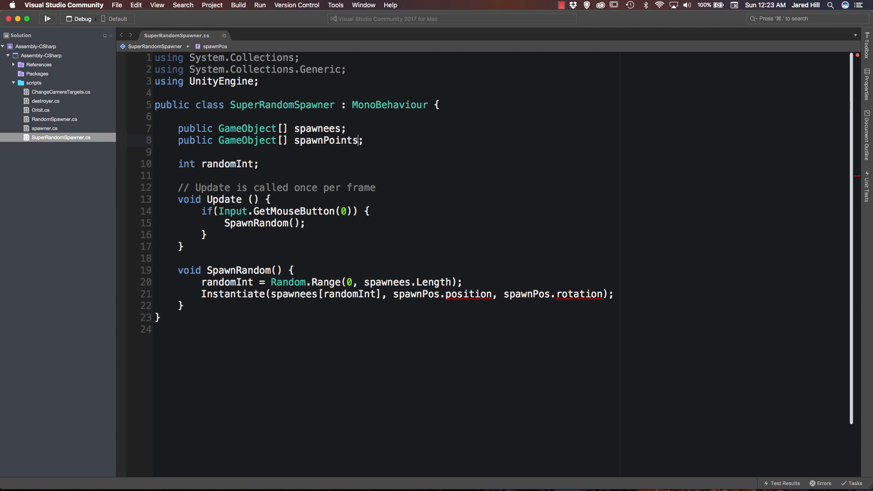
Step: Add public float radius = 2, an int randomIntTwo, and an empty Start method
double_click(247, 140)
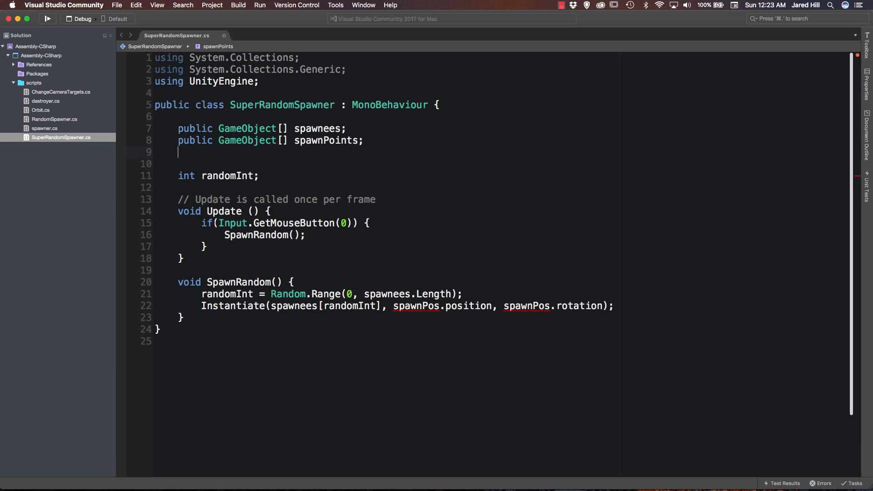
type("public float")
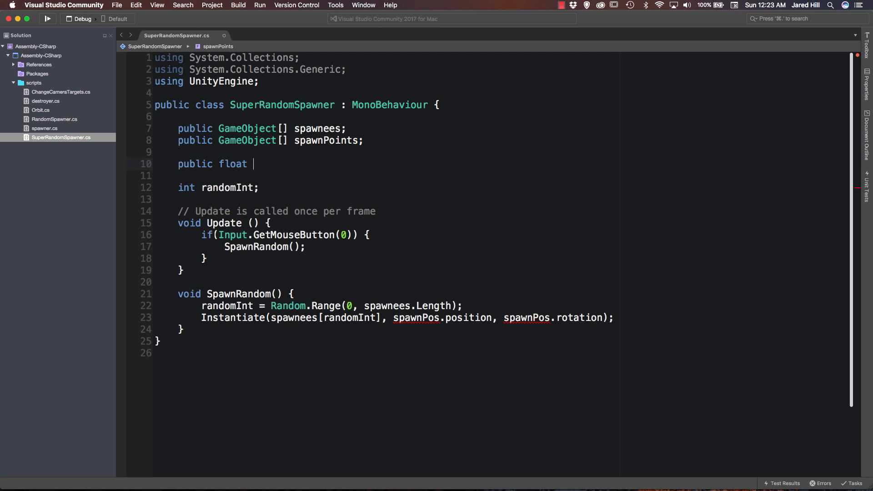
type("radius")
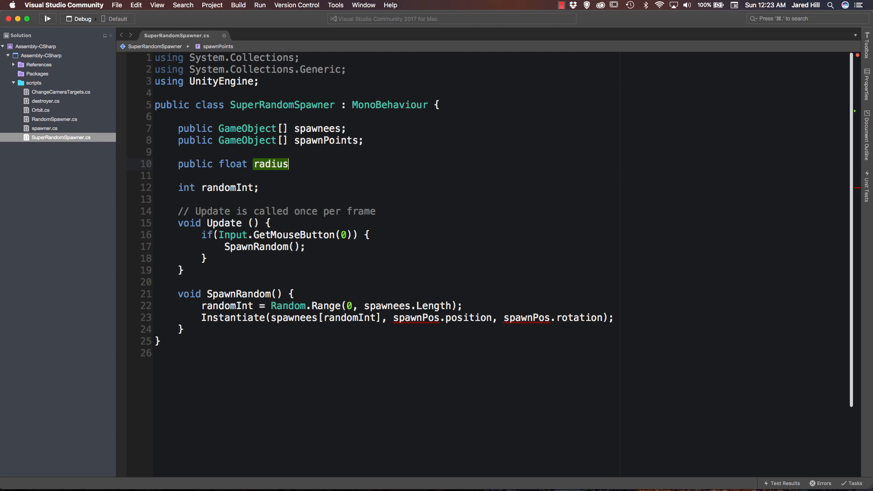
left_click(288, 163)
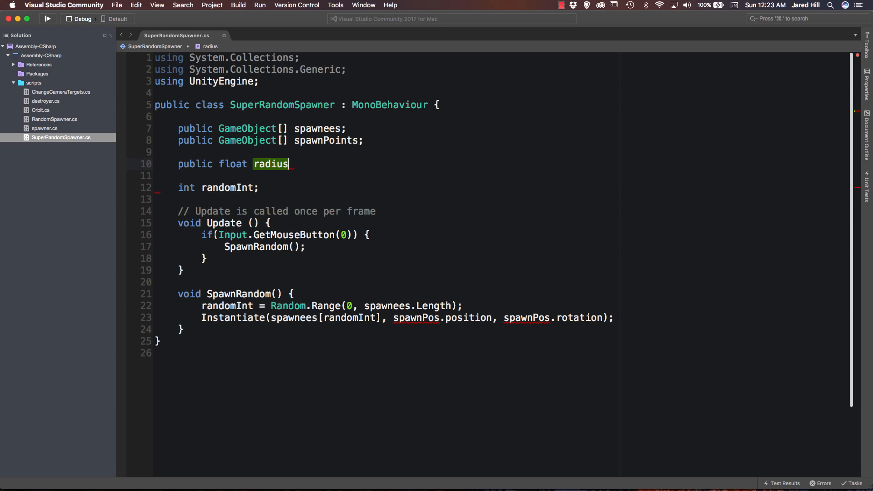
type("= 2;")
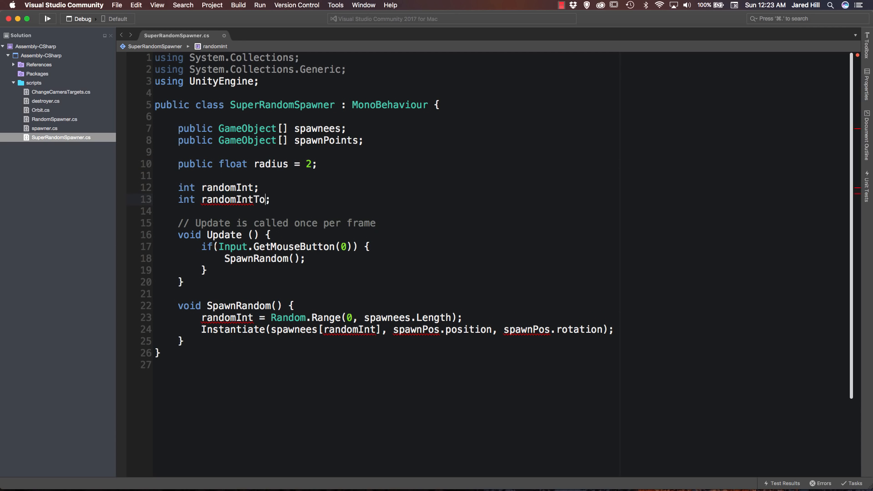
type("wo")
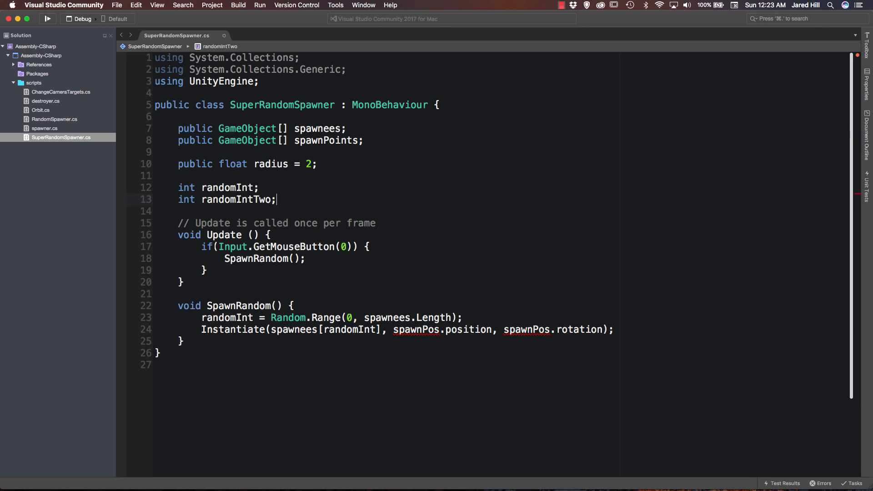
type("void Start() {")
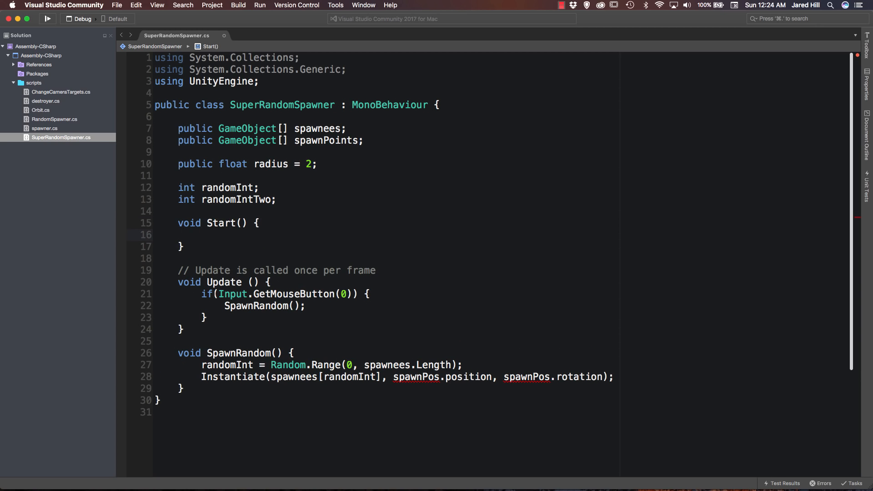
Step: In Start, assign spawnPoints = GameObject.FindGameObjectsWithTag("spawnPoints")
type("spawnPoints")
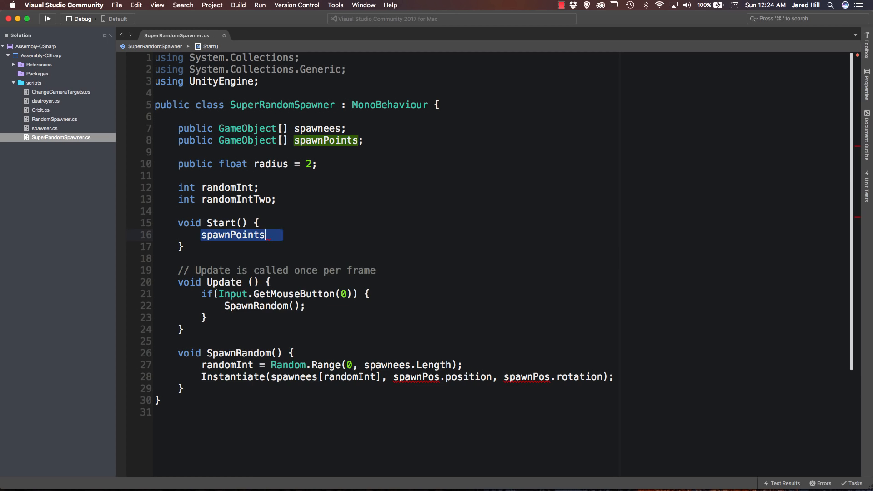
type("=")
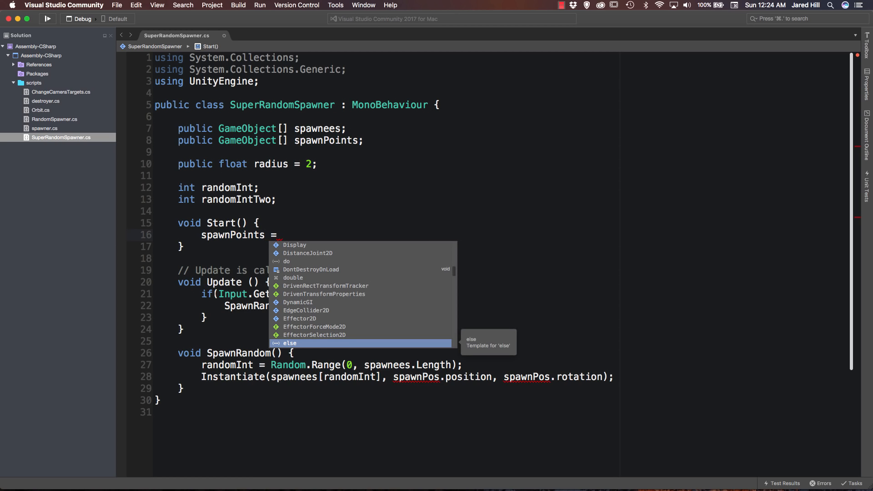
type("GameObject/")
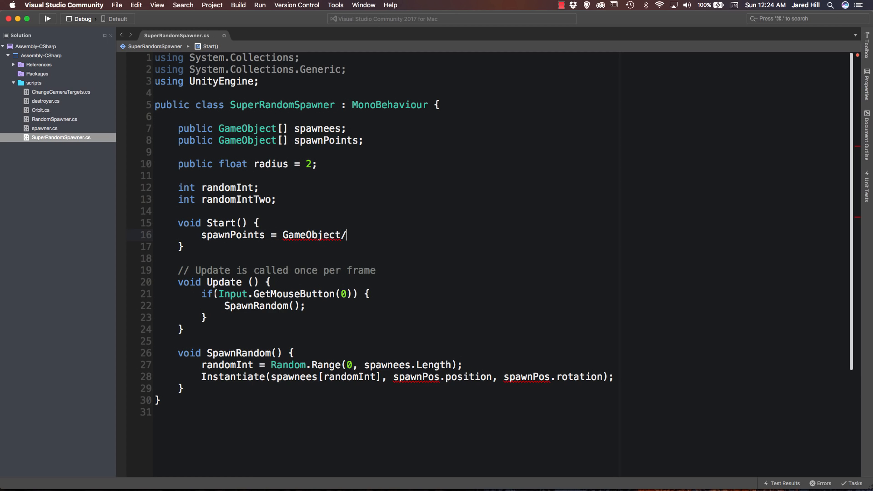
type(".FindGameObjectsWithTag(\"")
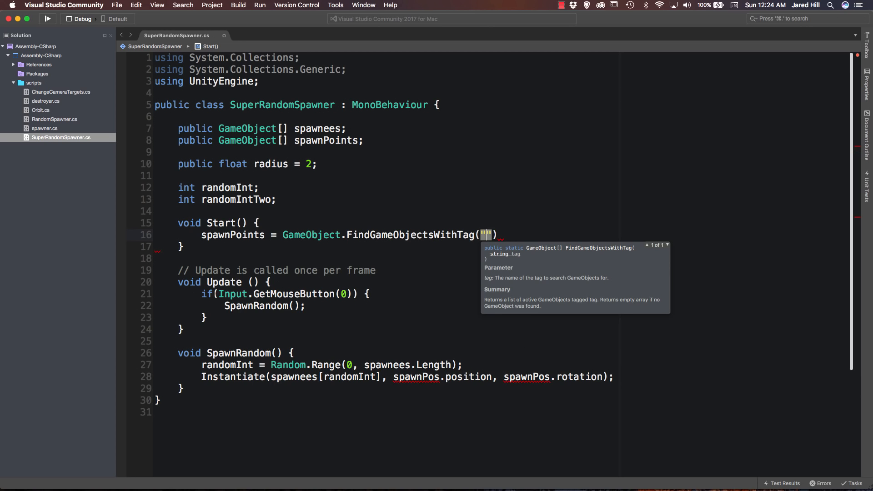
type("spawnPoints")
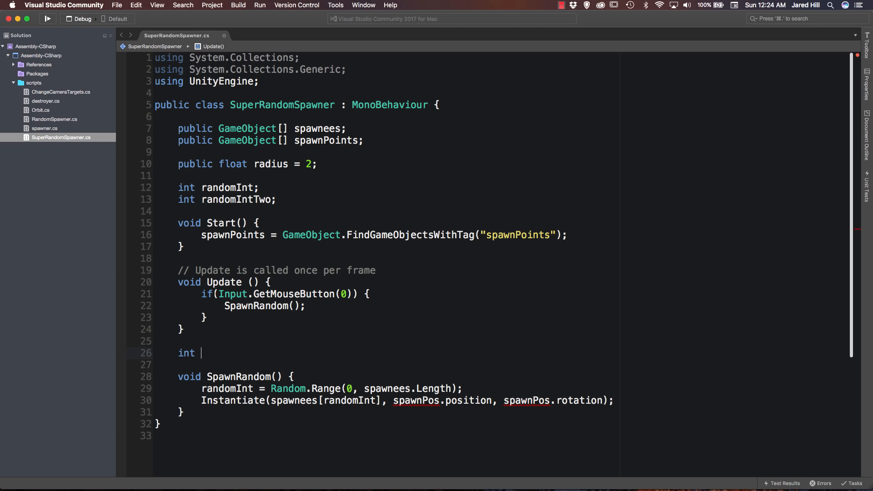
Step: Write int GetRandom(int count) returning Random.Range(0, count)
type("GetRAnd")
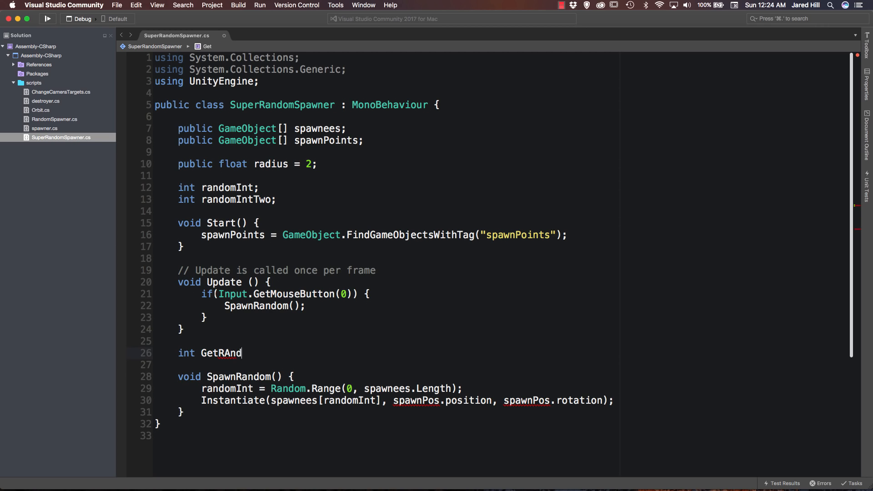
type("om")
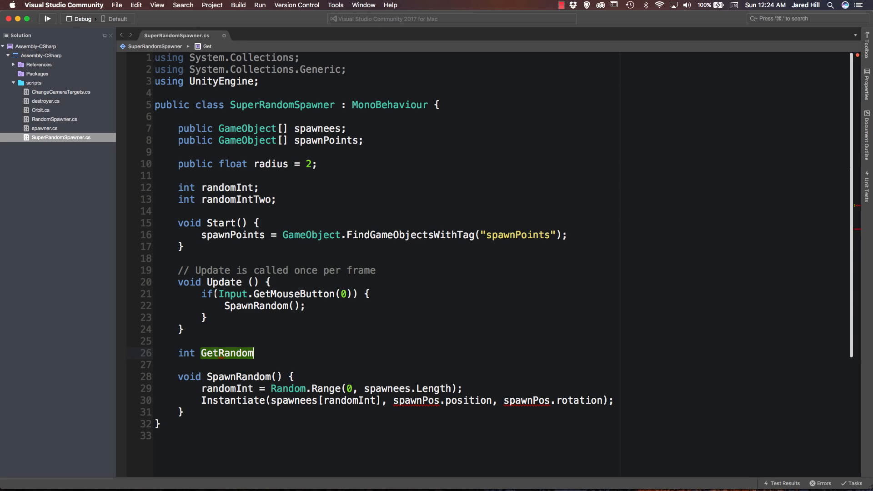
type("()")
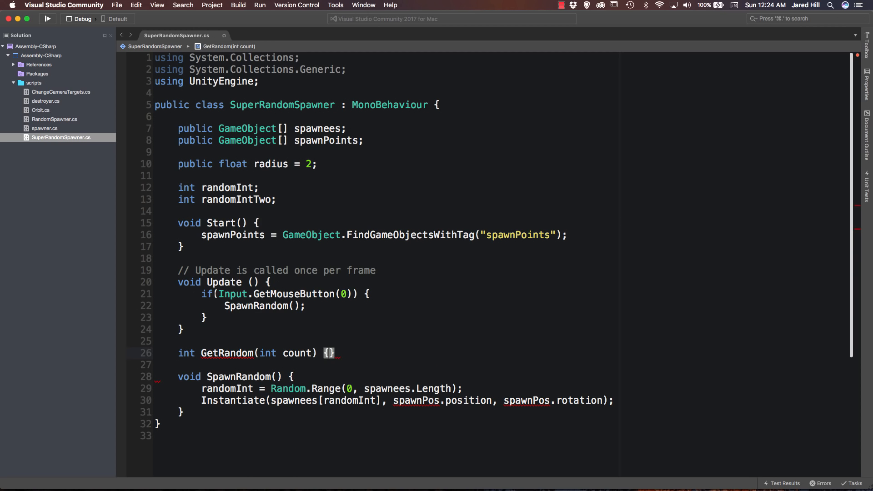
key("enter")
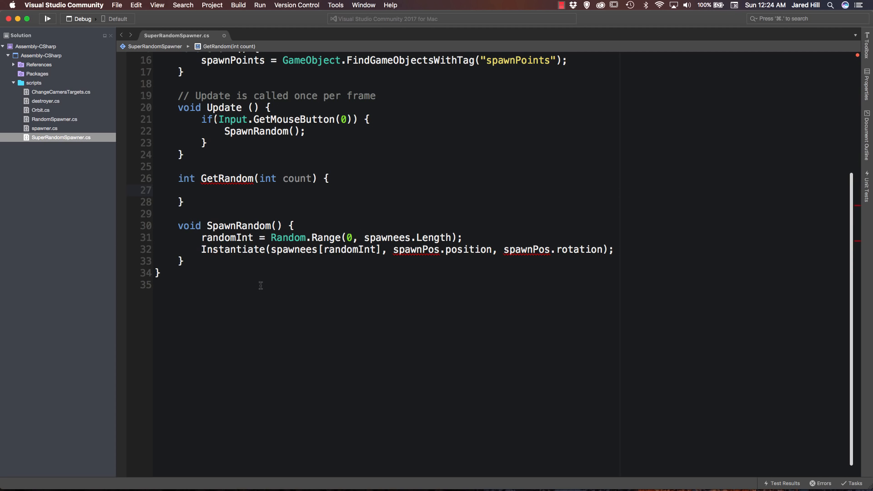
type("return Ra")
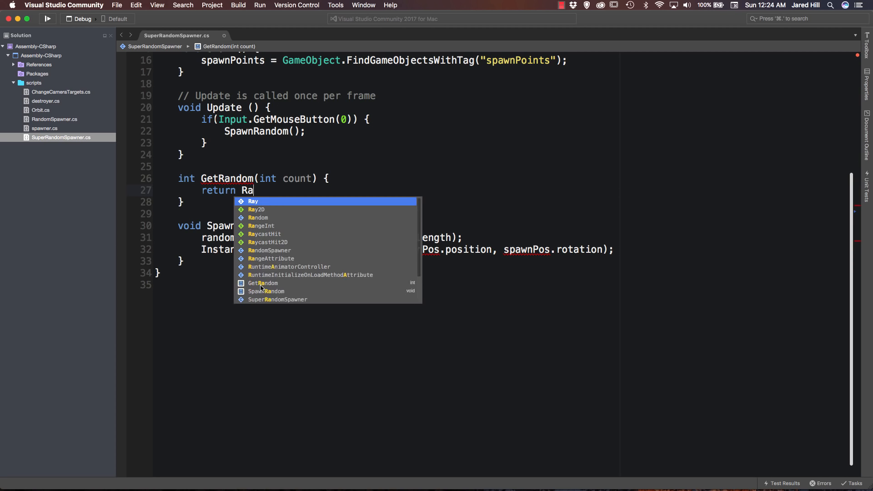
type("ndom.Range(0,")
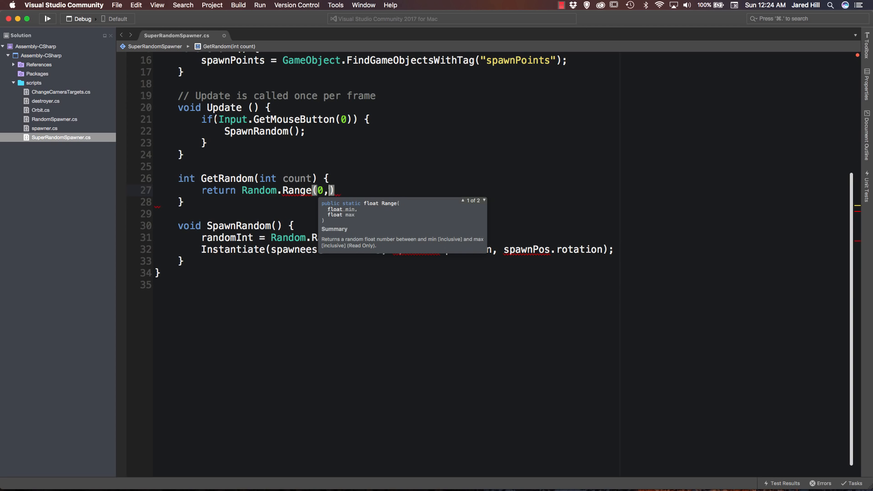
type("count")
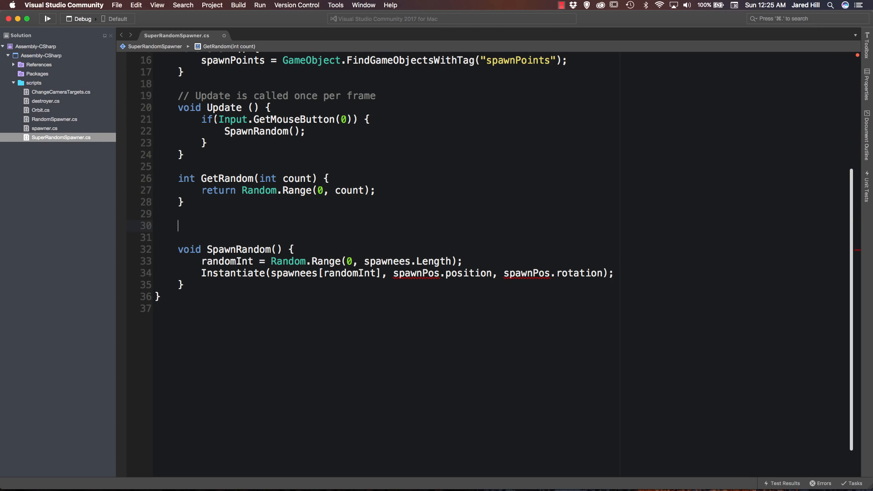
Step: Write Vector3 GetRandomVector(Vector3 vec) returning (Random.insideUnitSphere * radius) + vec
type("Vector3")
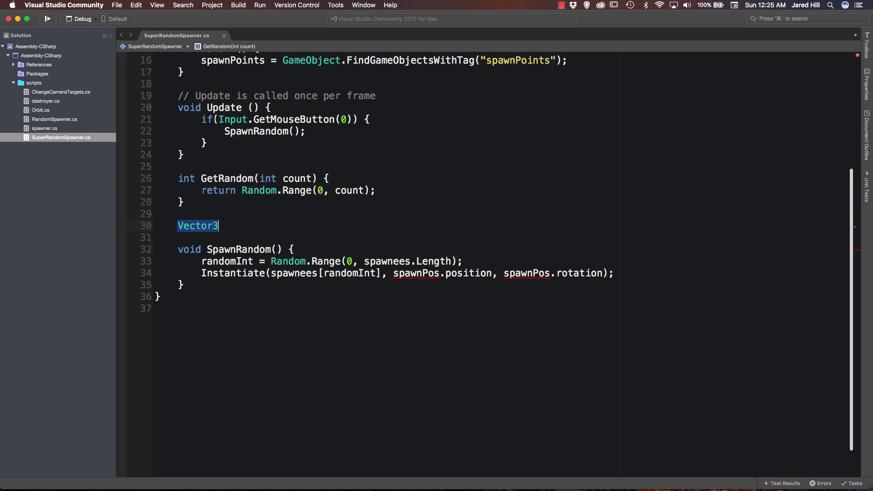
type("GetRan")
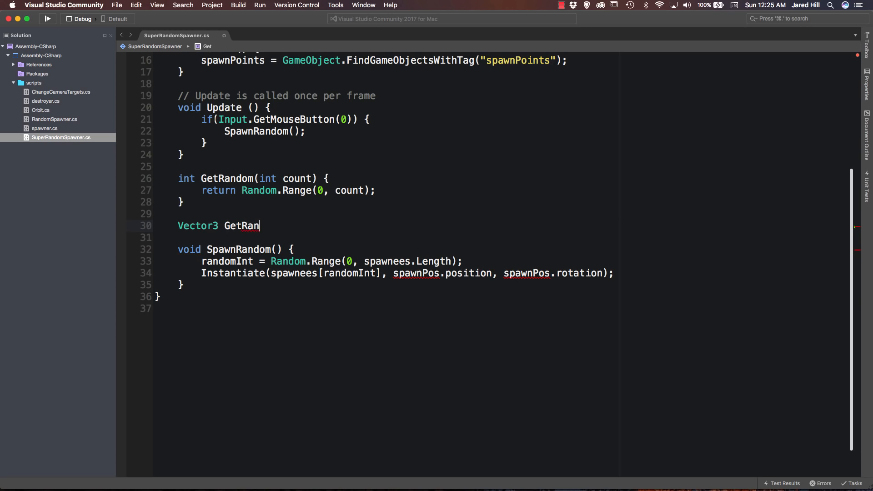
type("domVer")
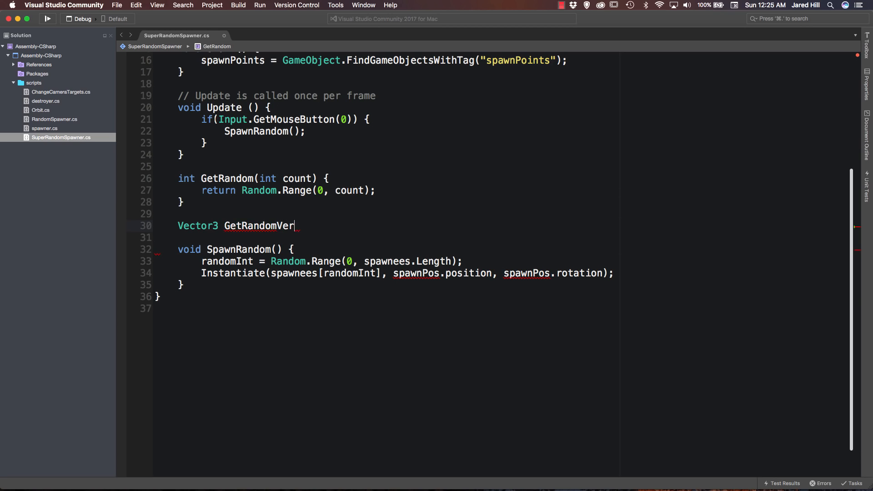
type("ctor (Vector3 vec) {")
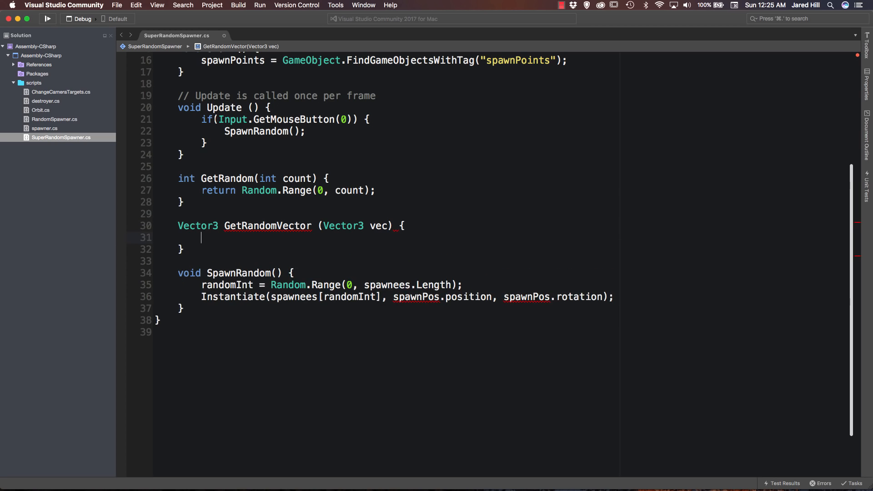
type("return (")
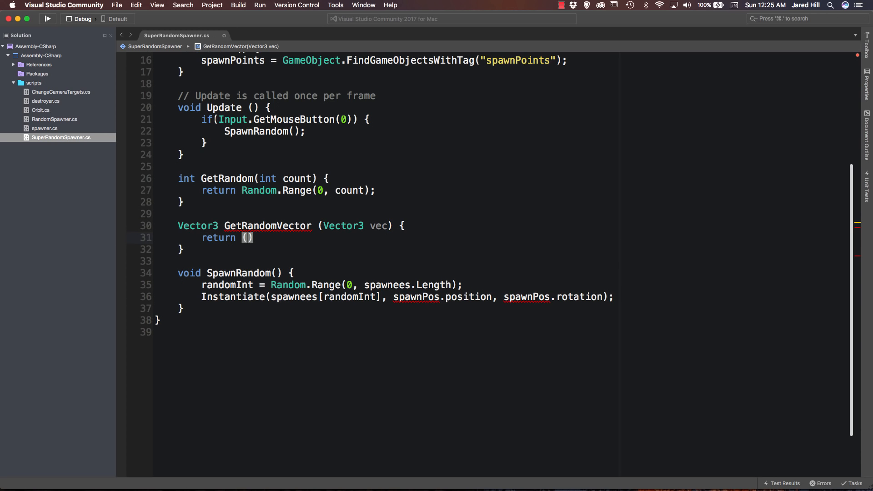
type("Random.insideUnitSphere * radius")
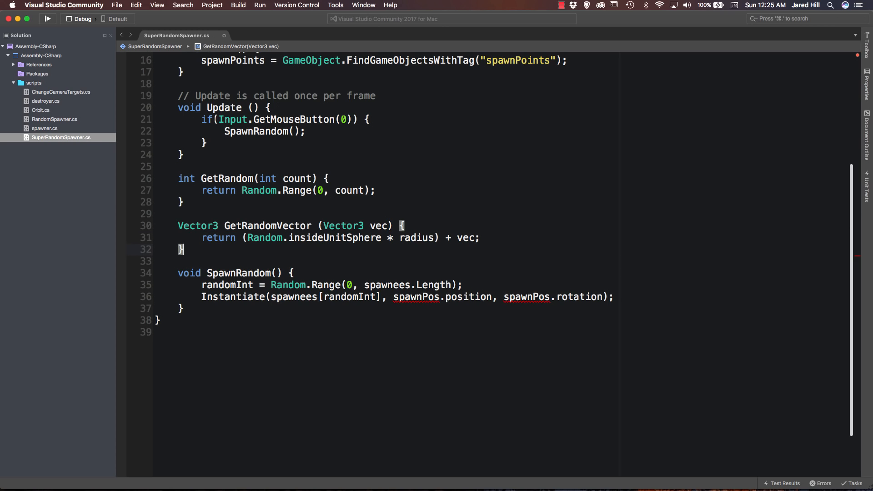
scroll("down", 3)
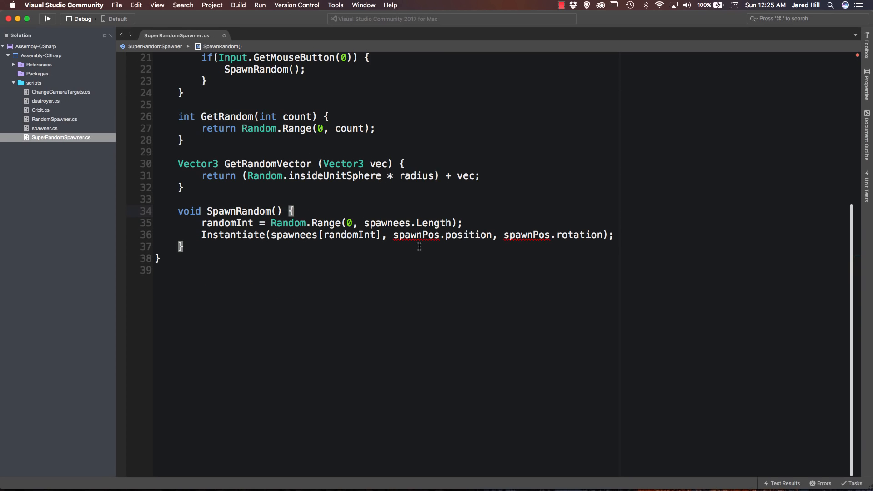
mouse_move(418, 234)
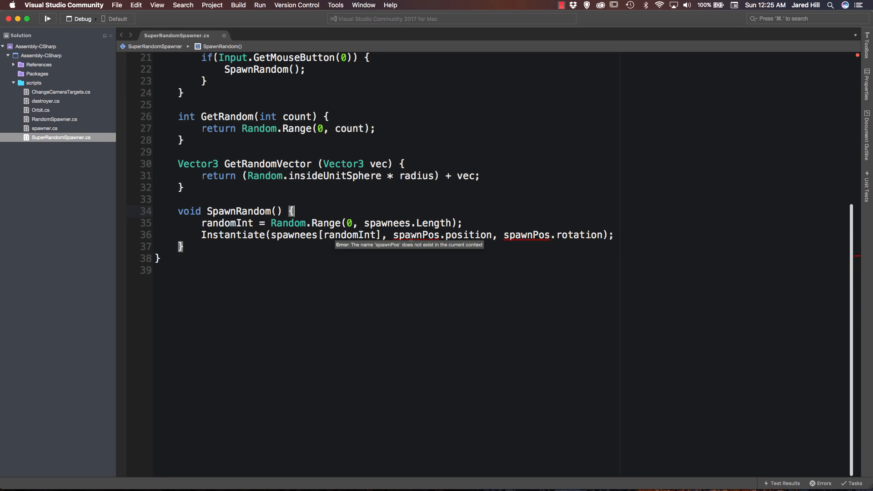
mouse_move(370, 205)
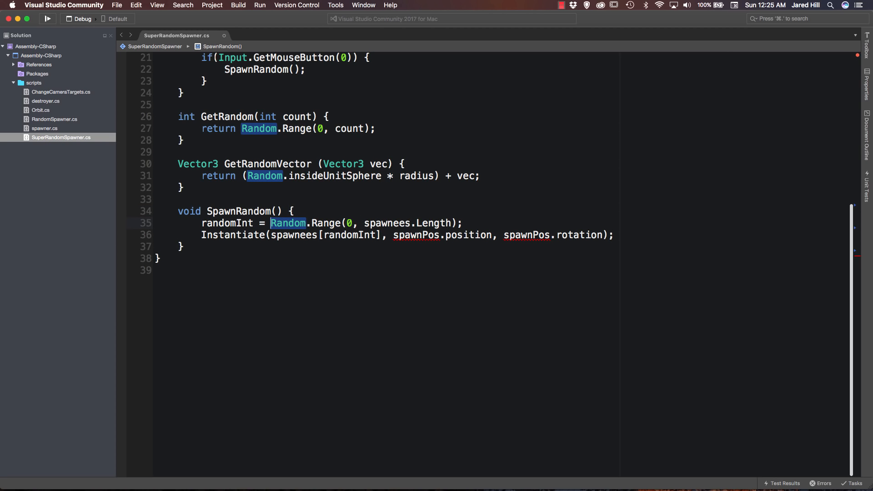
Step: Set randomInt via GetRandom(spawnees.Length) and randomIntTwo via GetRandom(spawnPoints.Length)
type("GetRandom();")
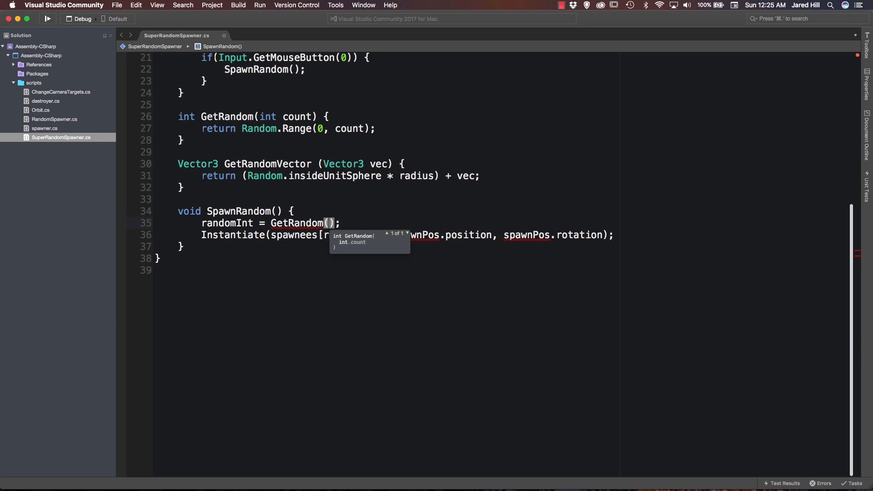
type("spawnees.Length")
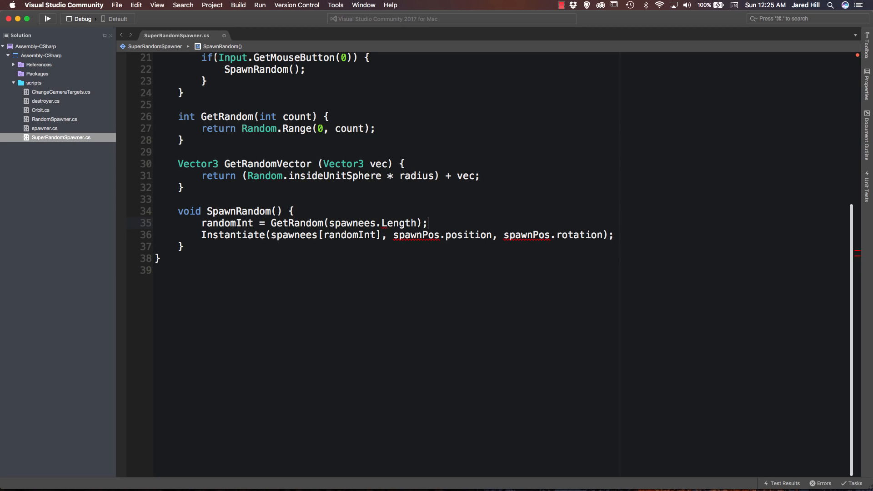
type("randomIntTwo = GetRandom(spawn")
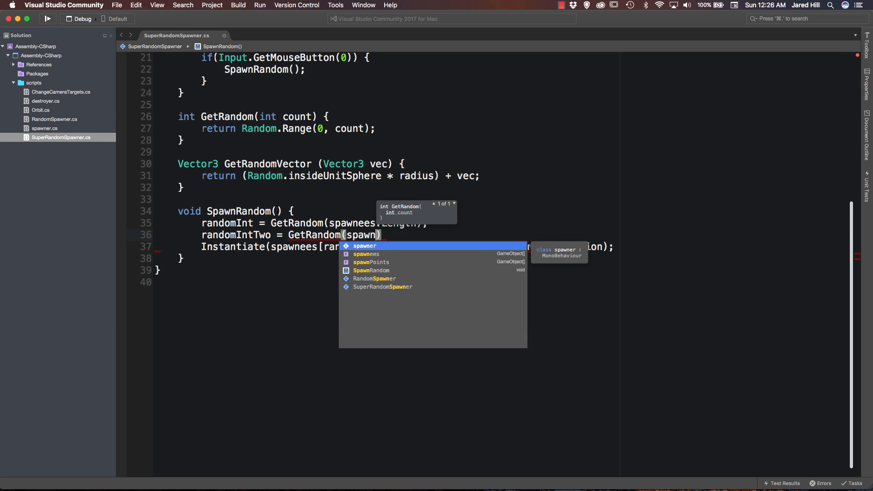
type("Points.le")
type("int randomIntTwo;")
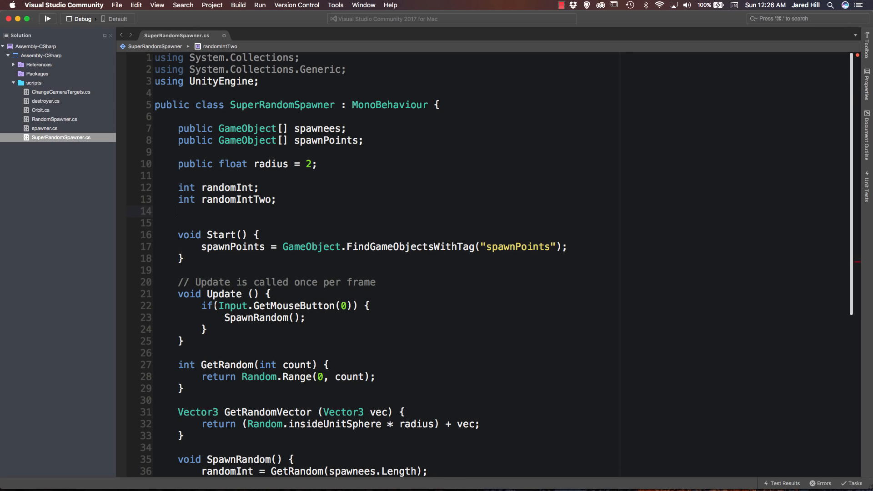
Step: Declare a Vector3 randomVec field
type("Vector3 rand")
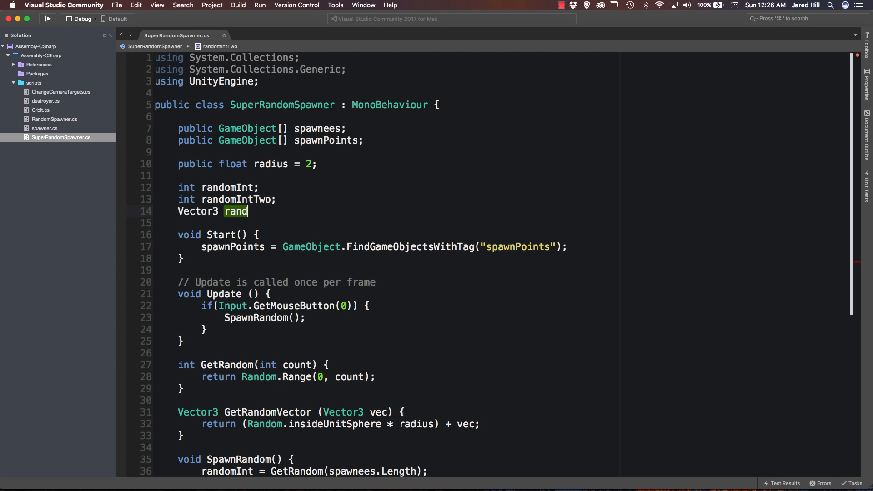
type("omVec;")
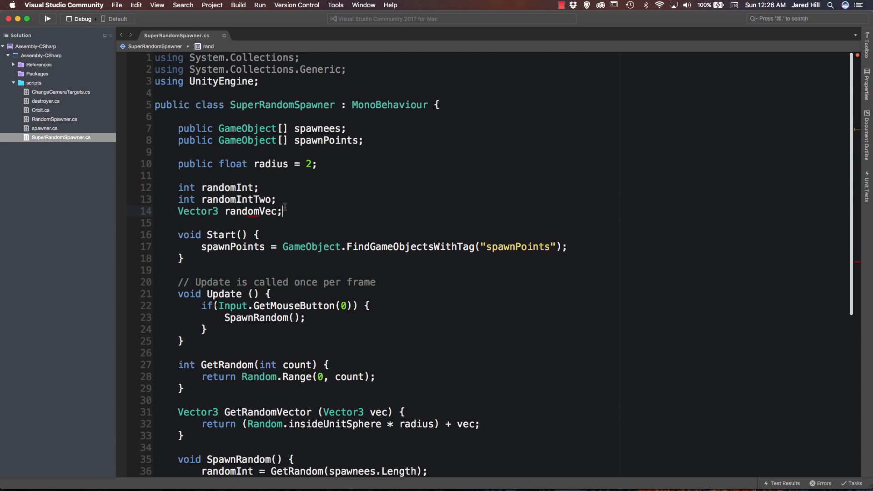
scroll("down", 3)
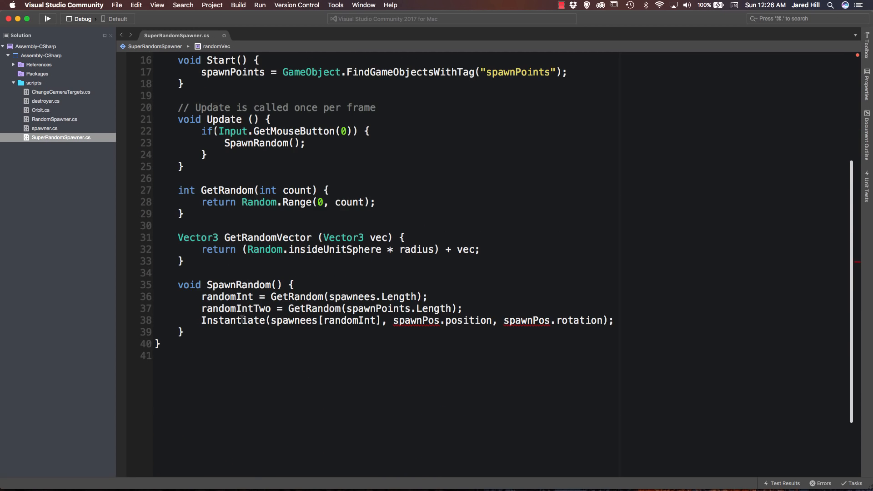
Step: In SpawnRandom, set randomVec = GetRandomVector(spawnPoints[randomIntTwo].transform.position)
left_click(464, 308)
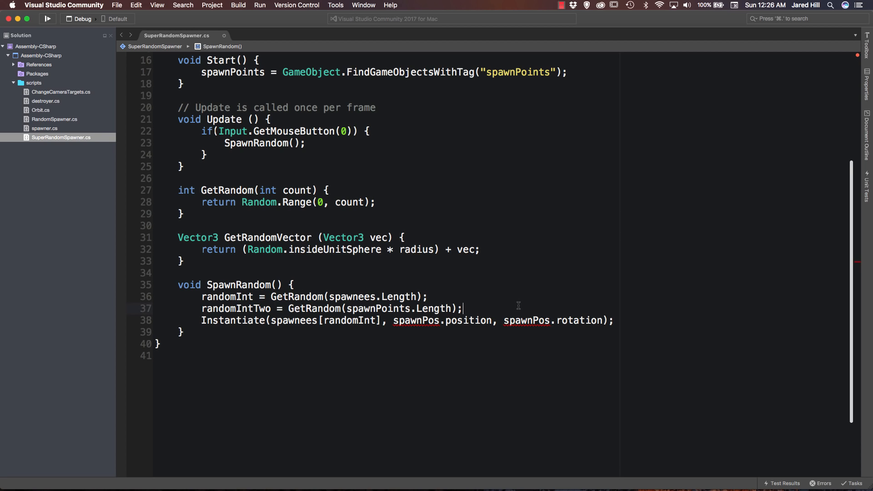
type("randomVec =")
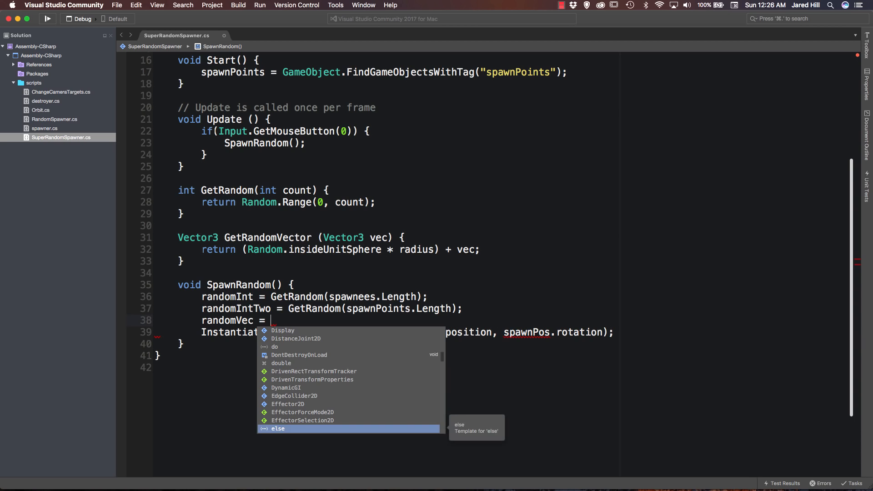
type("GetRandomVector(")
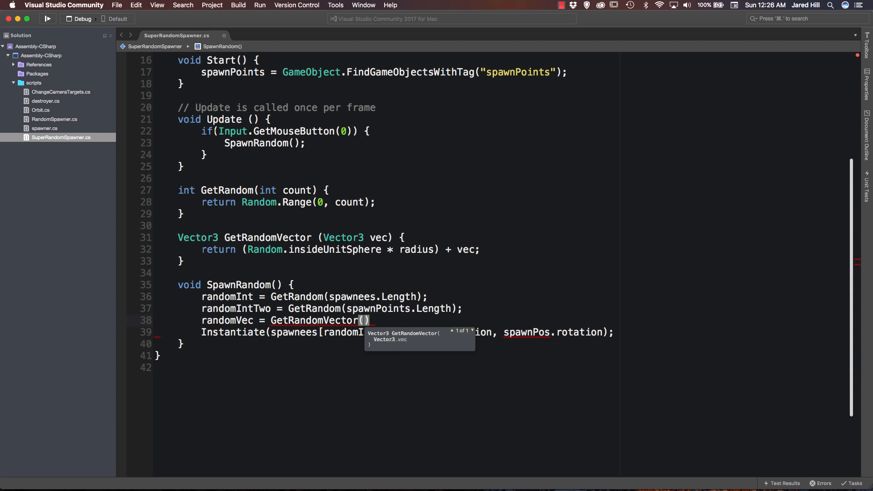
type("spawnPoints[randomIntTwo].")
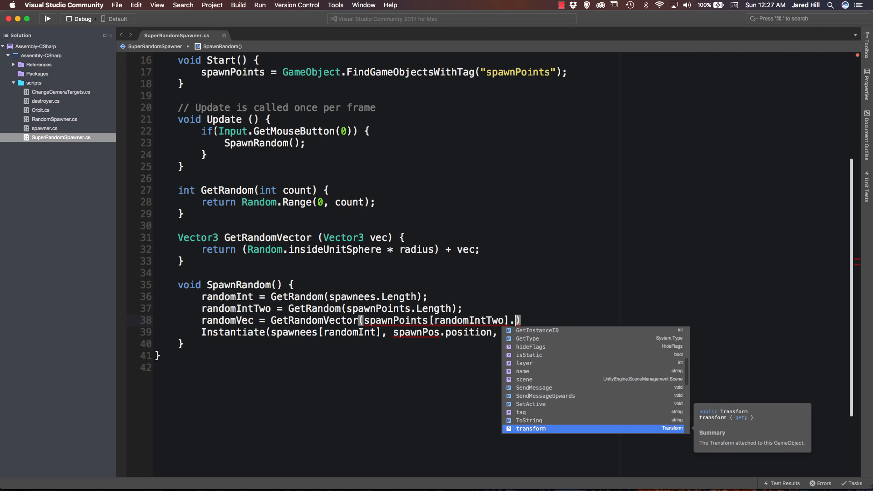
type("transform.")
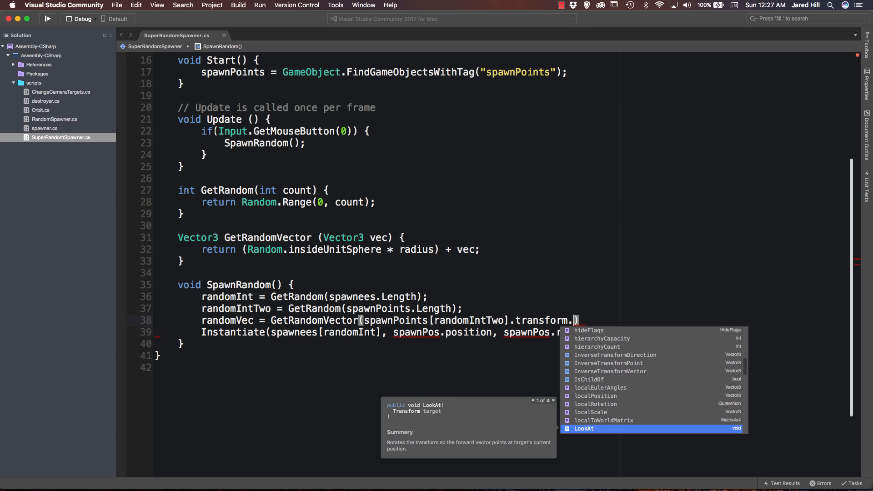
type("position")
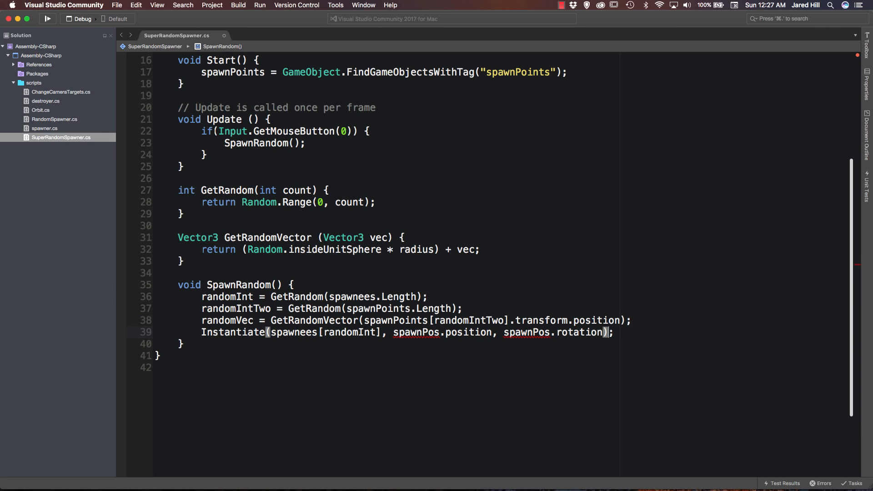
Step: Make Instantiate use randomVec and spawnPoints[randomIntTwo].transform.rotation instead of spawnPos
double_click(294, 331)
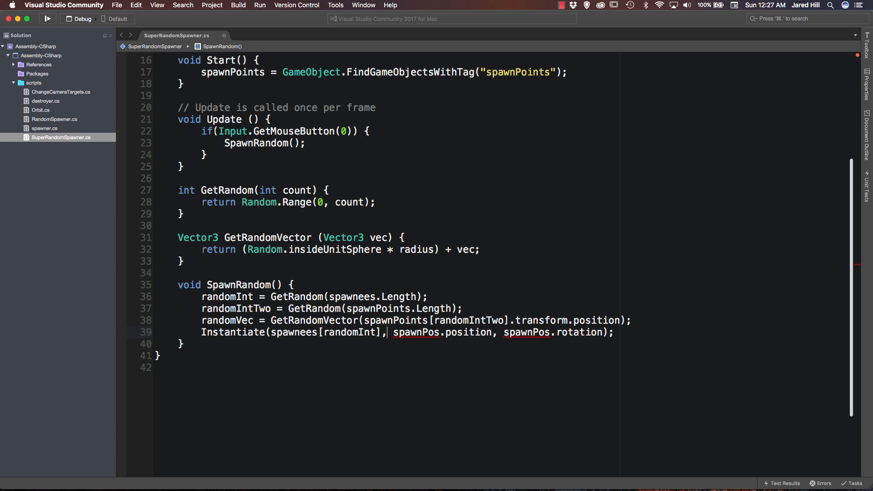
double_click(442, 332)
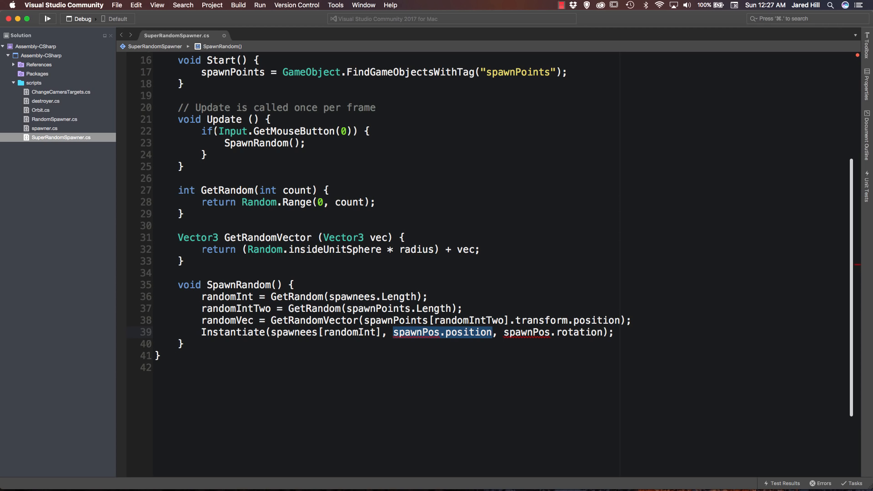
type("randomVec")
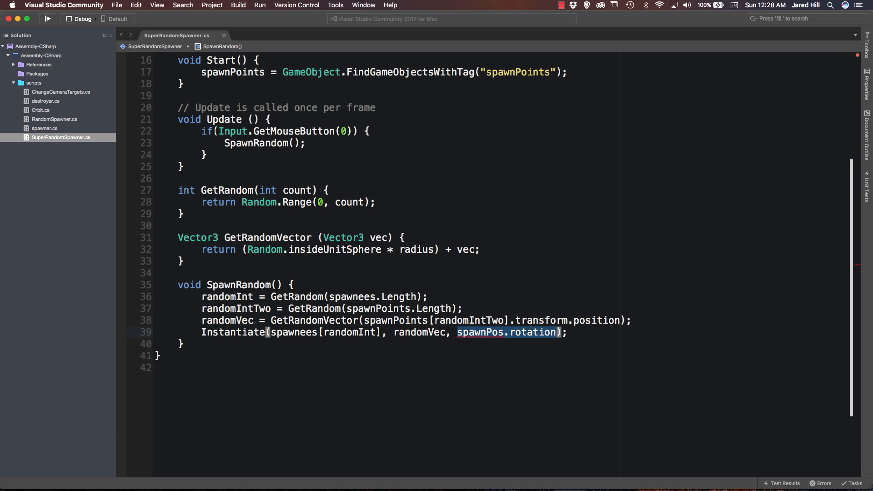
type("spaw")
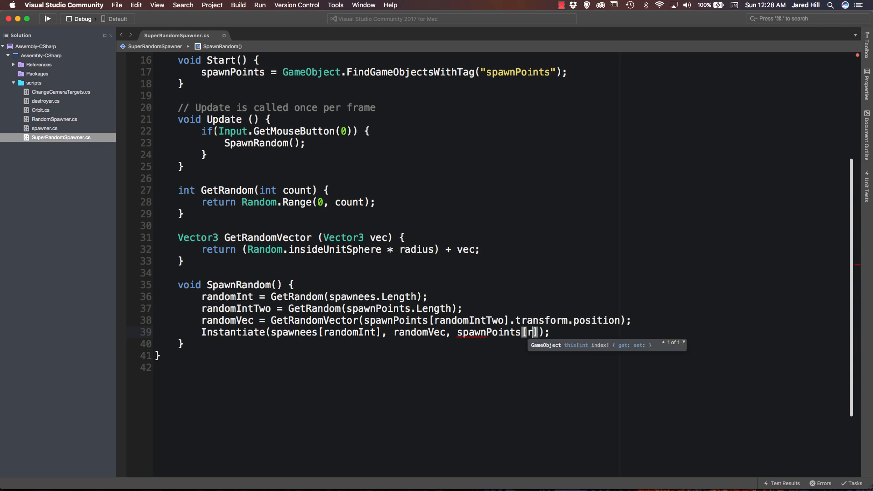
type("andom")
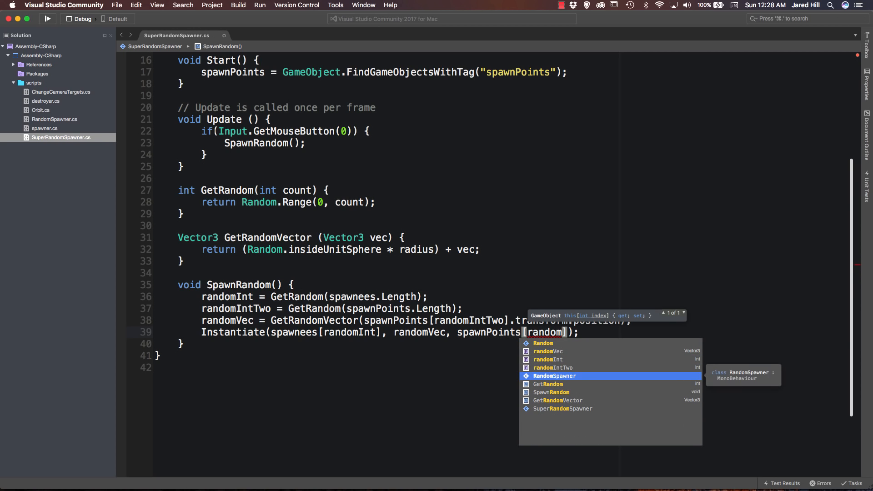
type("randomIntTwo].")
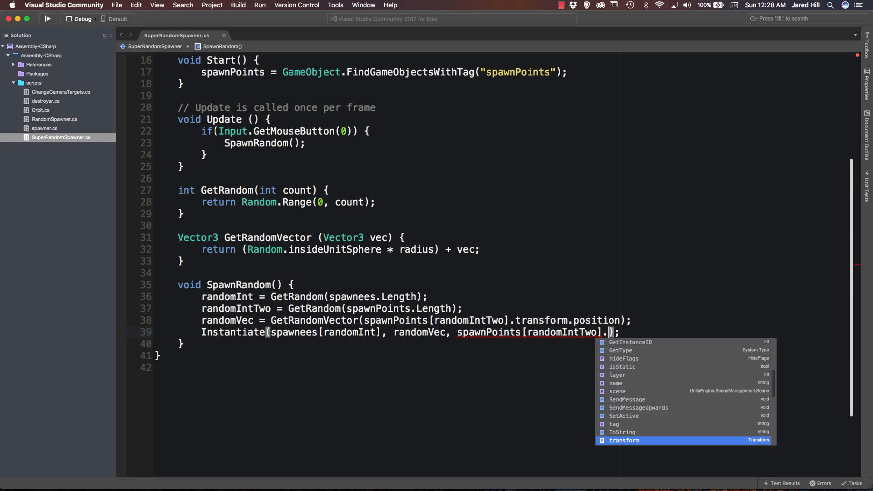
type("transform.rotation")
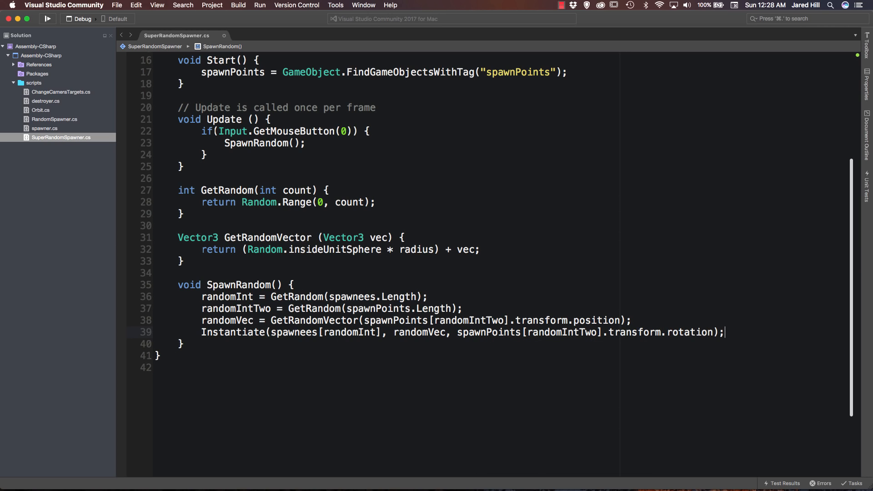
mouse_move(710, 344)
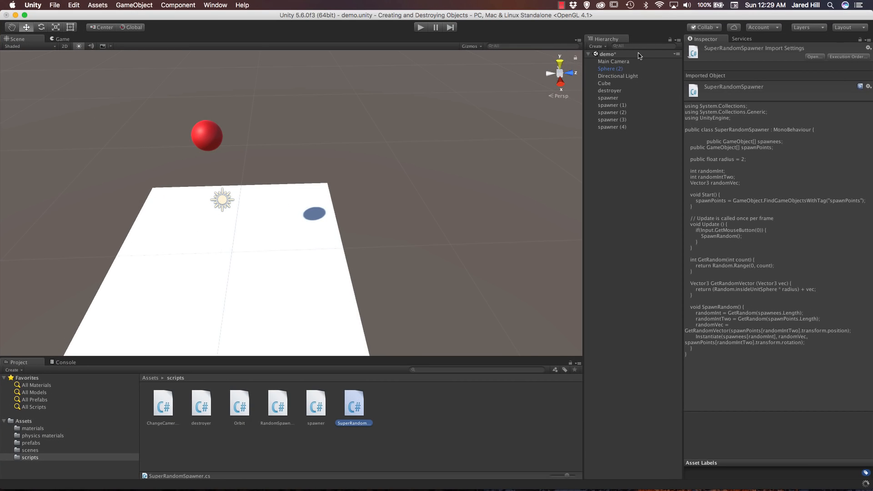
mouse_move(630, 176)
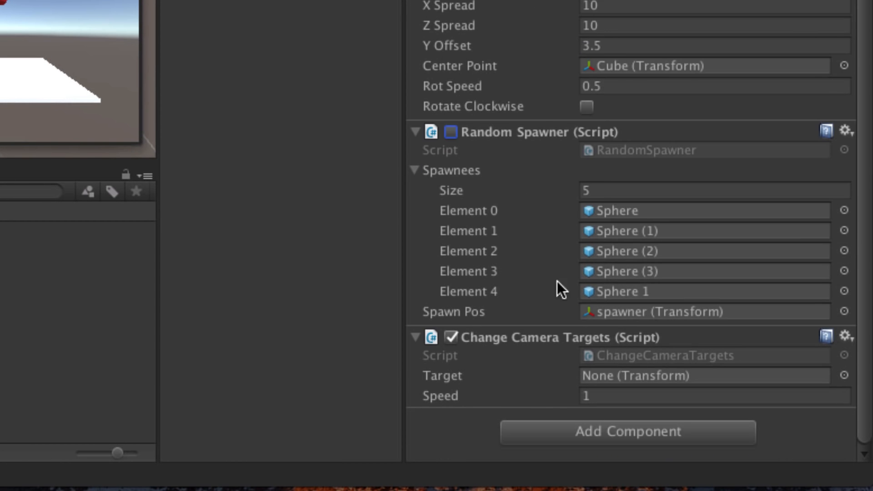
Step: Replace Main Camera's Random Spawner with Super Random Spawner and expand its Spawnees list
left_click(844, 131)
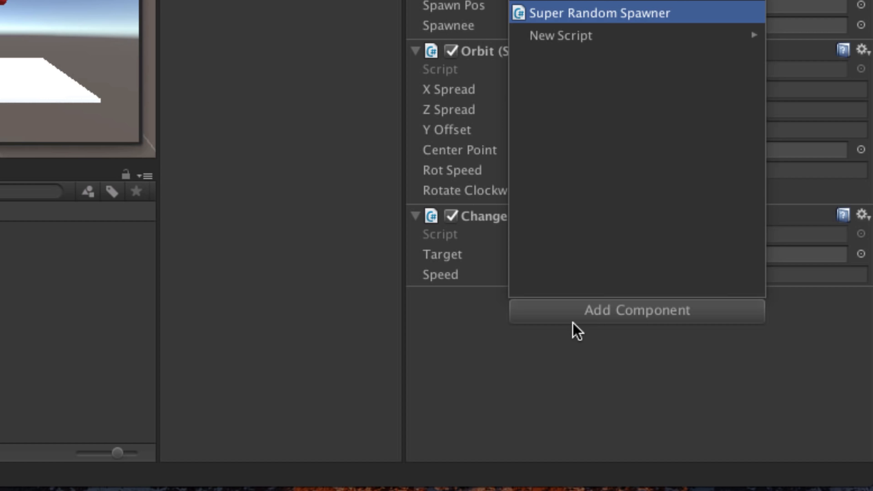
left_click(594, 12)
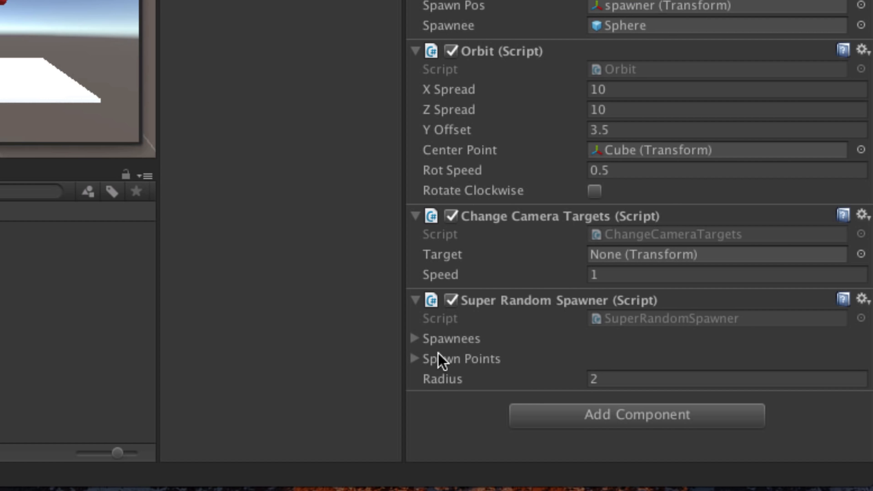
mouse_move(416, 358)
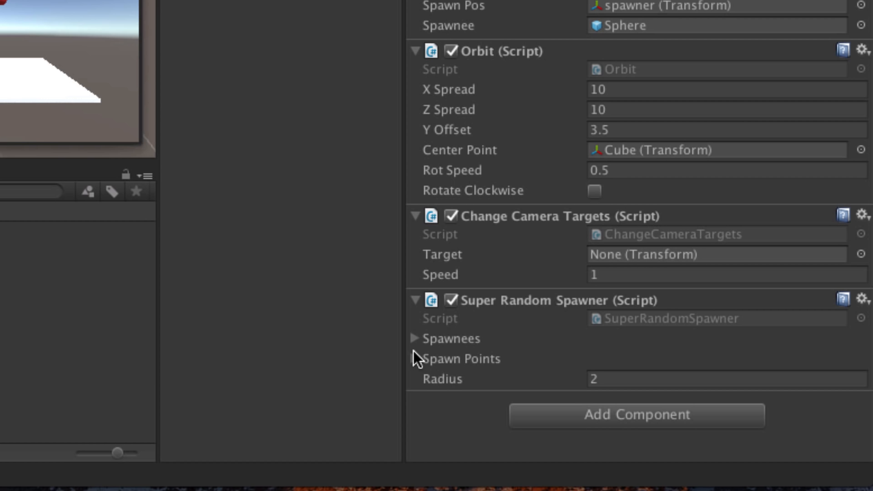
left_click(414, 337)
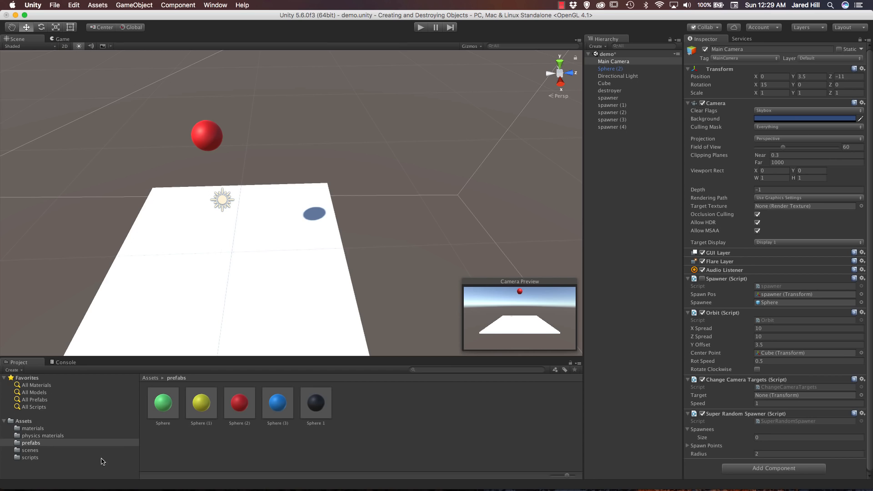
Step: Add all five coloured sphere prefabs to Spawnees, then reselect Main Camera and expand Spawn Points
left_click(162, 401)
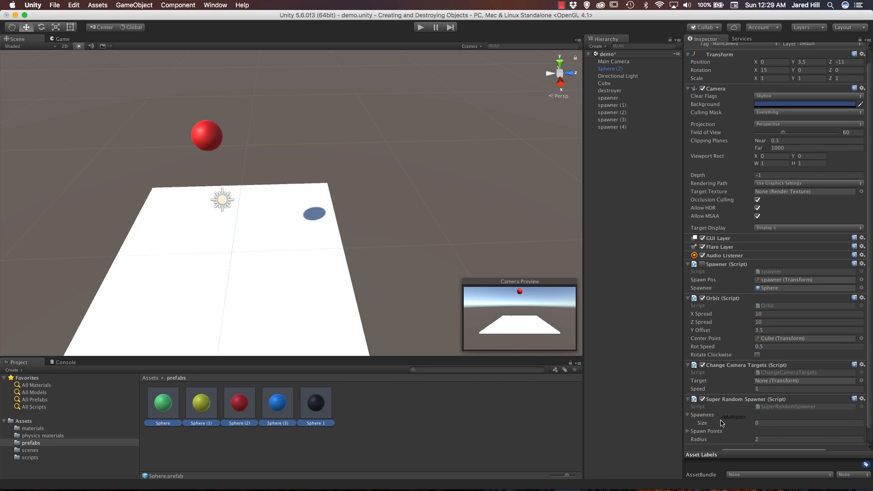
type("5")
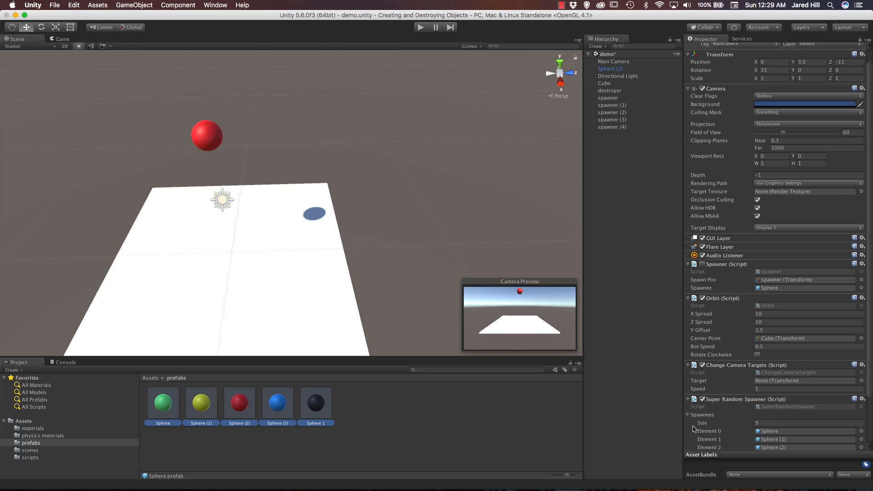
left_click(687, 414)
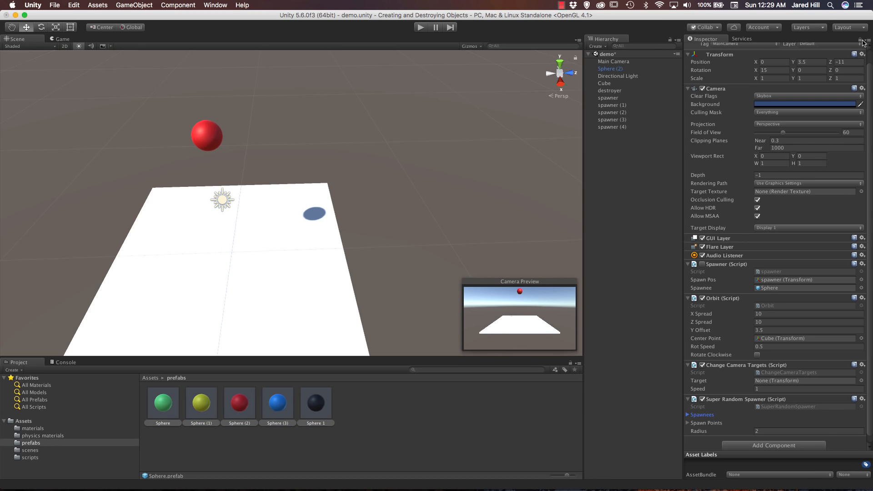
left_click(613, 62)
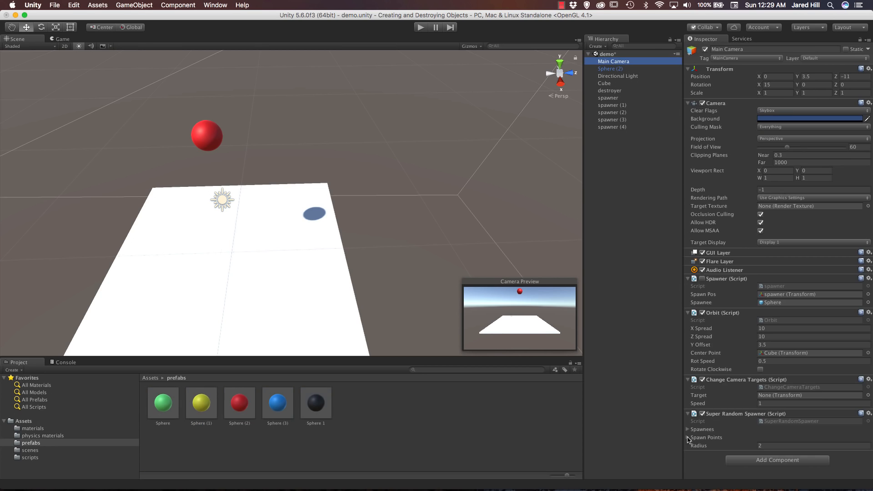
left_click(689, 437)
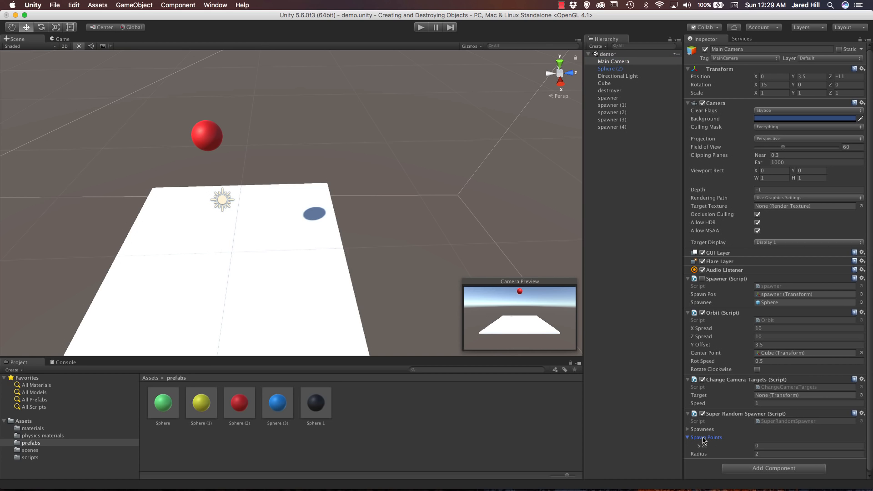
mouse_move(563, 166)
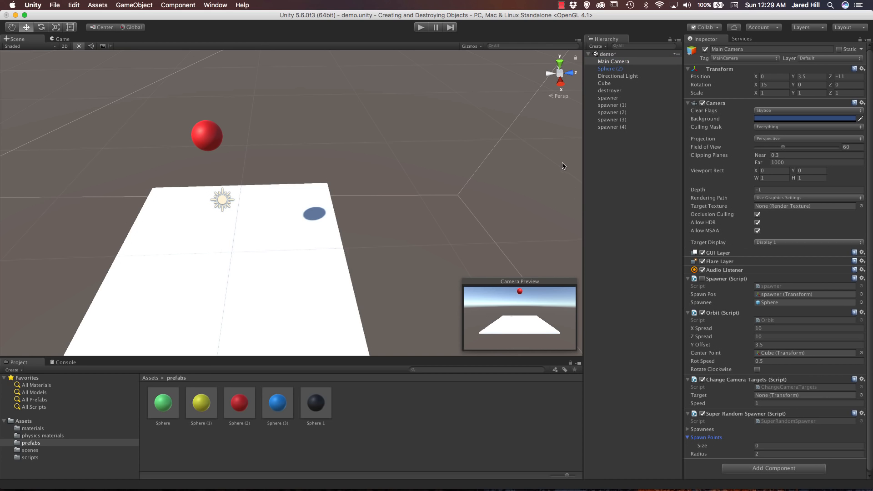
mouse_move(406, 236)
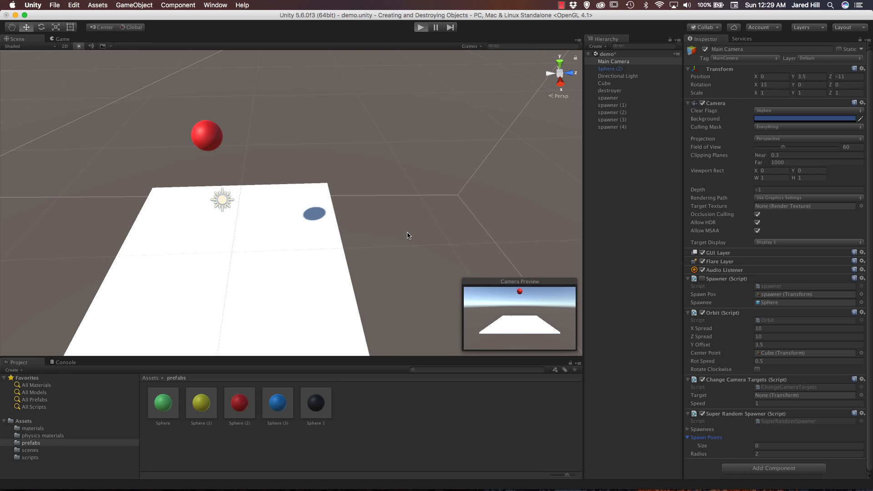
Step: Test play mode, hit the undefined spawnPoints tag error, and set the spawner's Tag
left_click(420, 27)
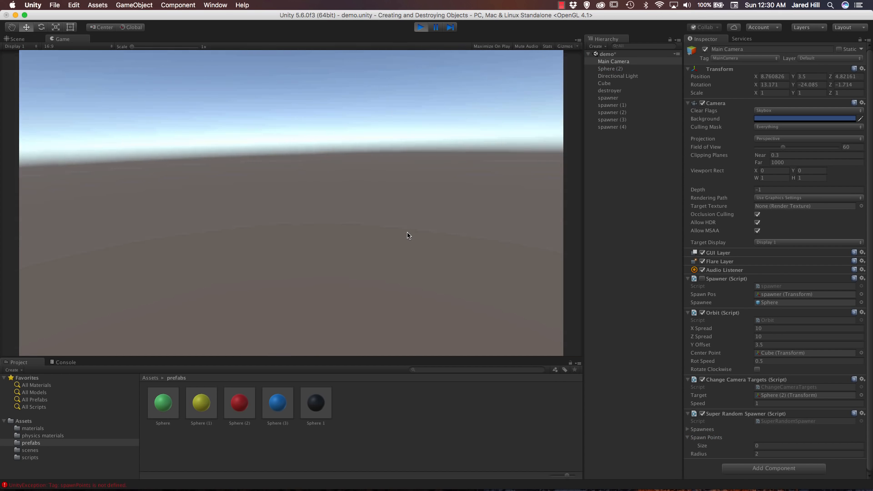
left_click(420, 27)
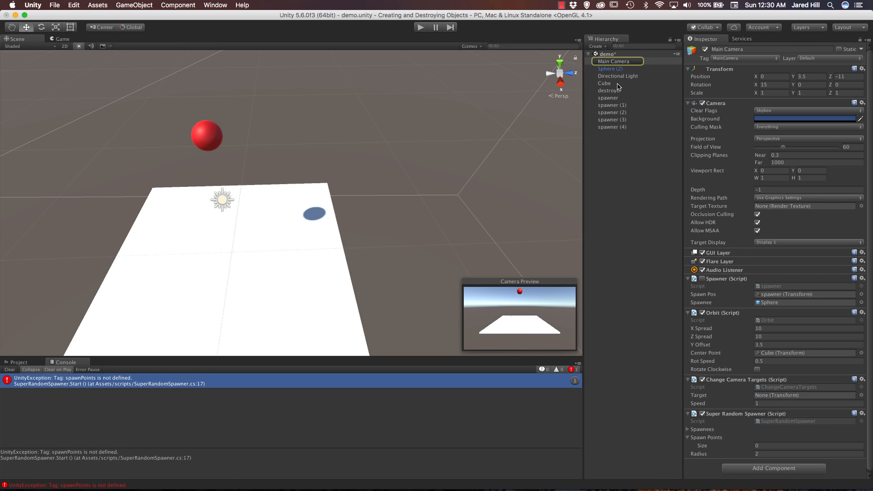
left_click(610, 69)
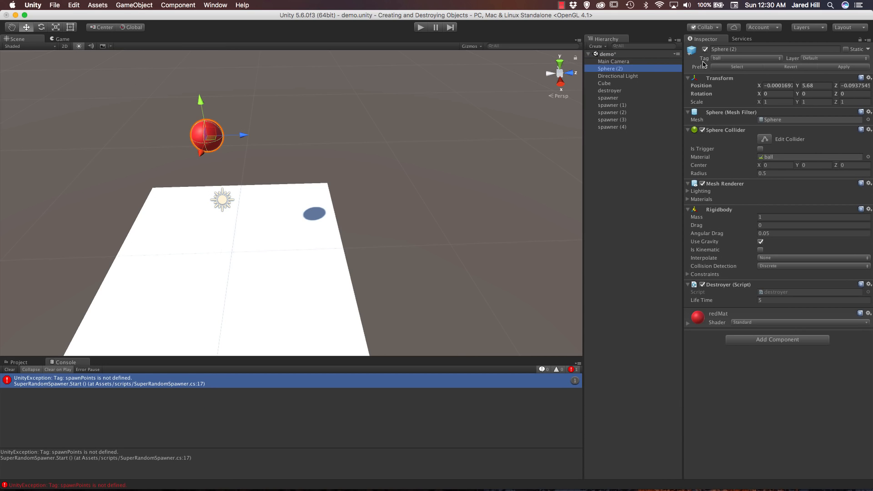
left_click(608, 98)
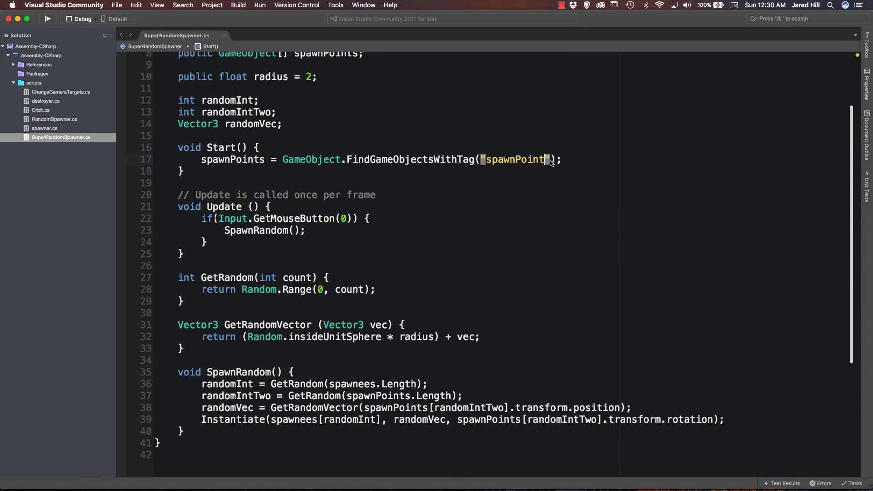
left_click(532, 159)
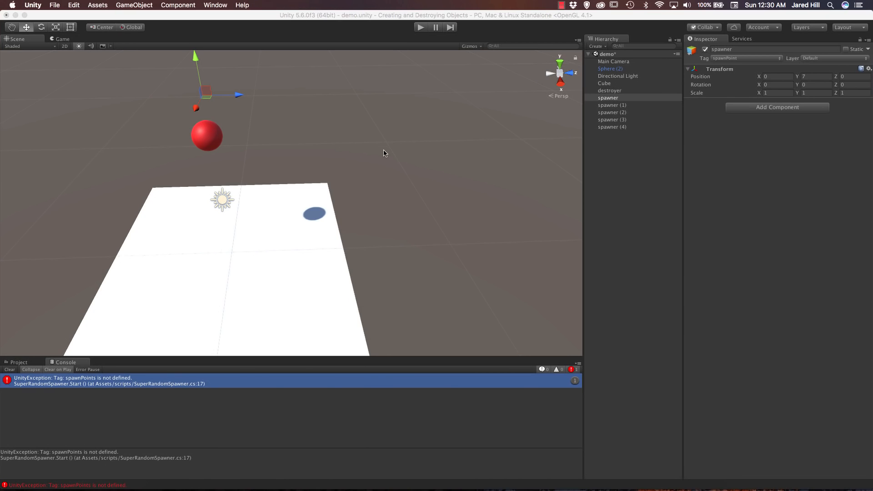
Step: Replay the scene and spawn coloured sphere clones around the five auto-filled spawner points
left_click(607, 98)
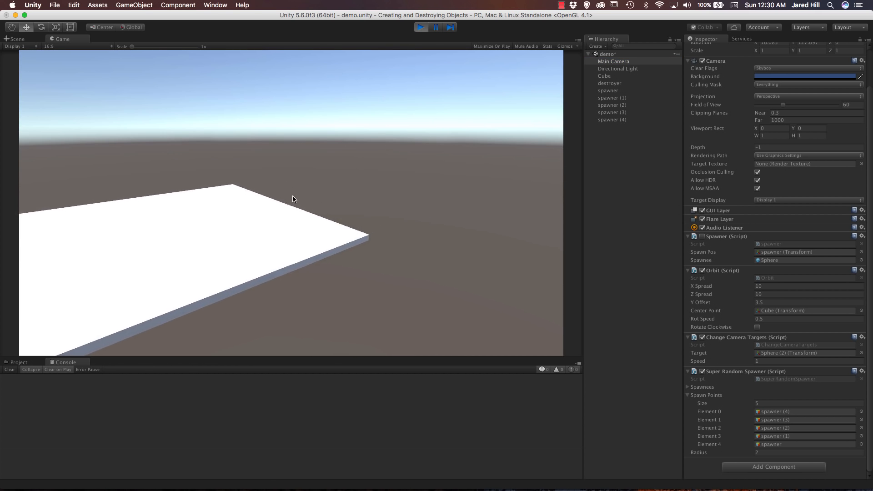
left_click(421, 27)
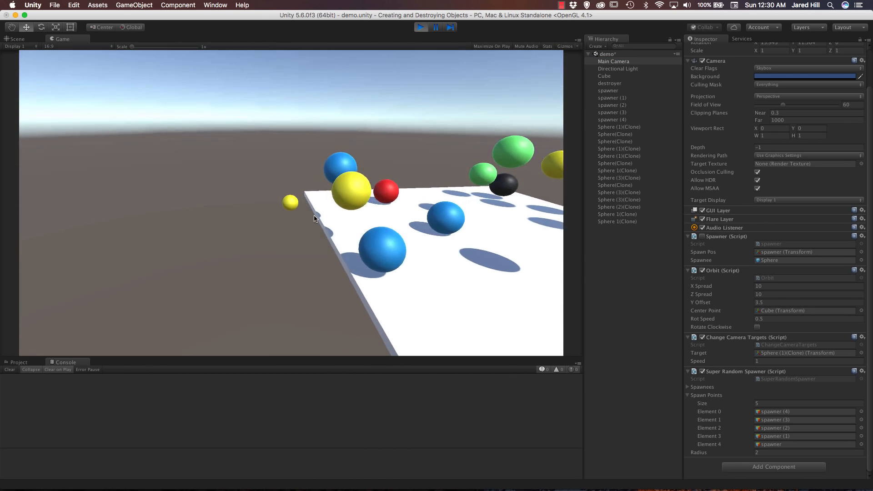